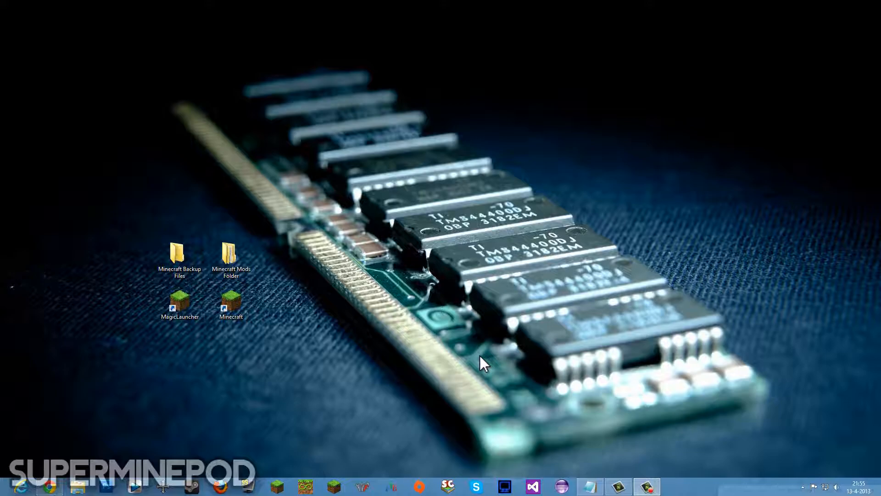
pyautogui.moveTo(179, 340)
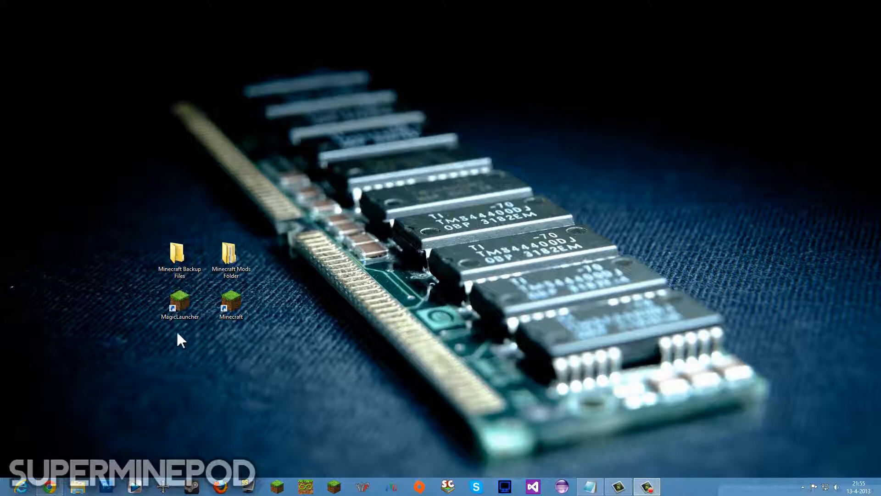
# Open the empty Minecraft Backup Files folder from the desktop
pyautogui.click(180, 304)
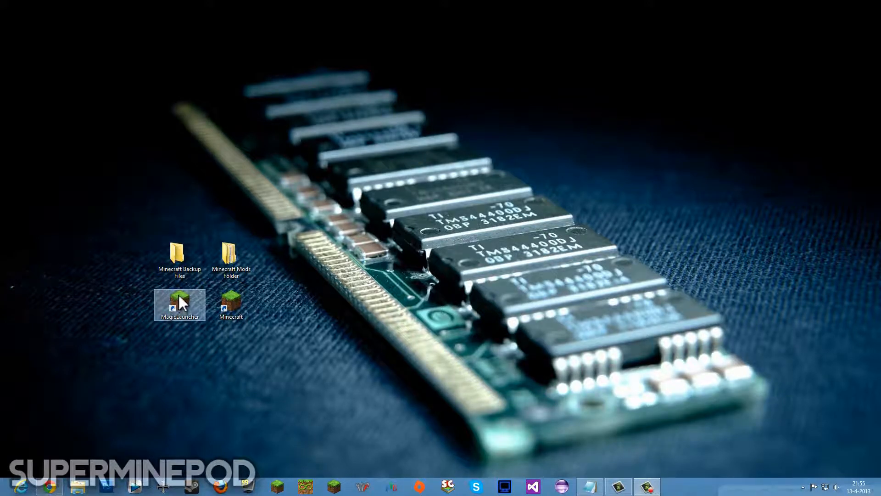
pyautogui.doubleClick(179, 251)
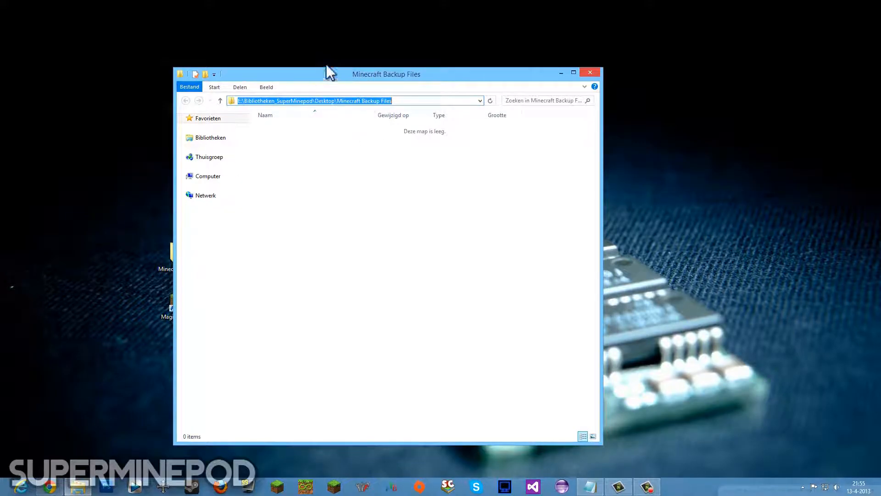
pyautogui.moveTo(318, 103)
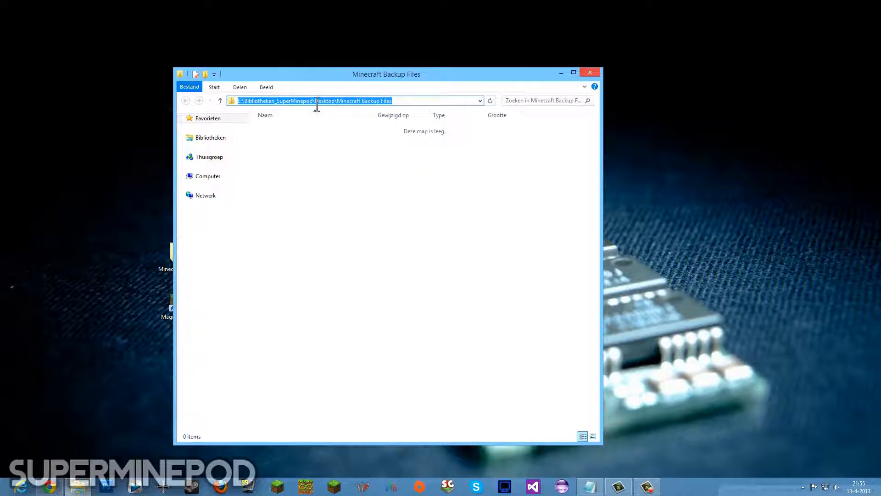
pyautogui.moveTo(323, 101)
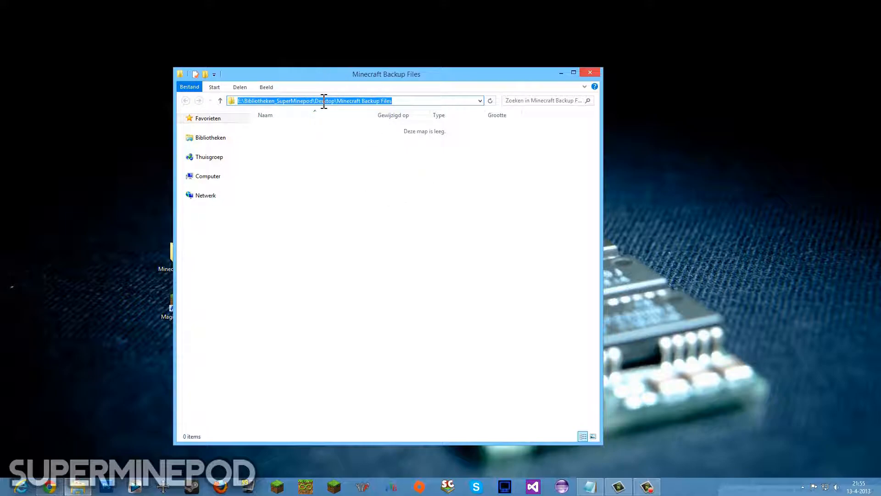
# Navigate to %appdata%, open .minecraft and snap its window to the right half
pyautogui.write('%appdat')
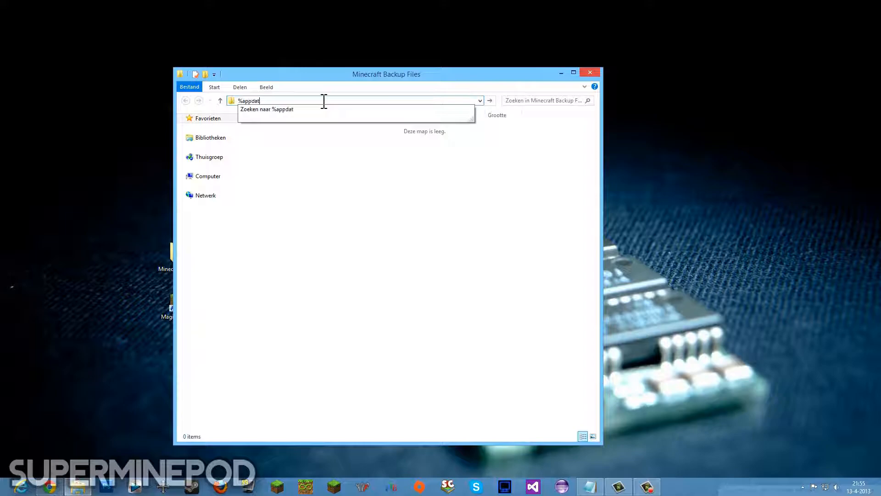
pyautogui.press('Enter')
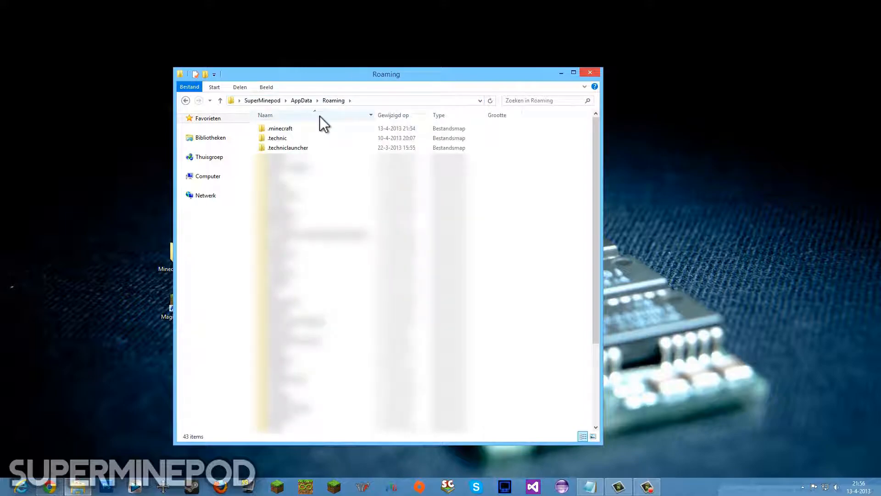
pyautogui.click(296, 128)
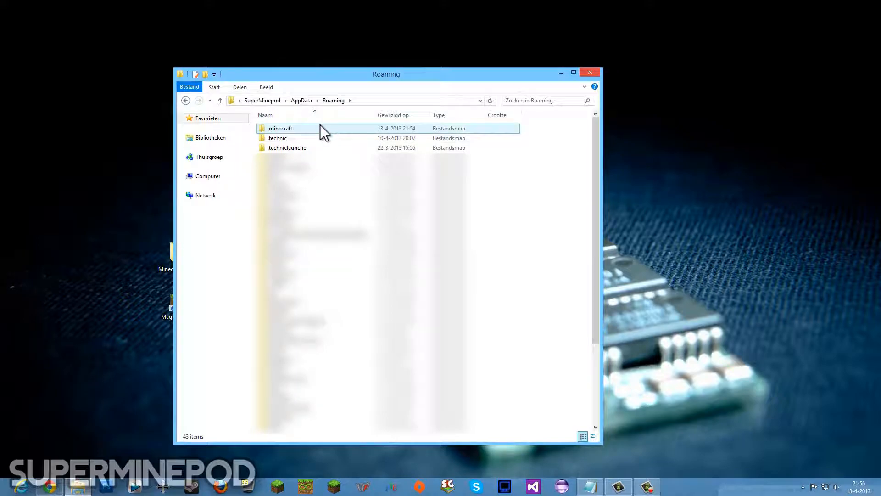
pyautogui.moveTo(337, 132)
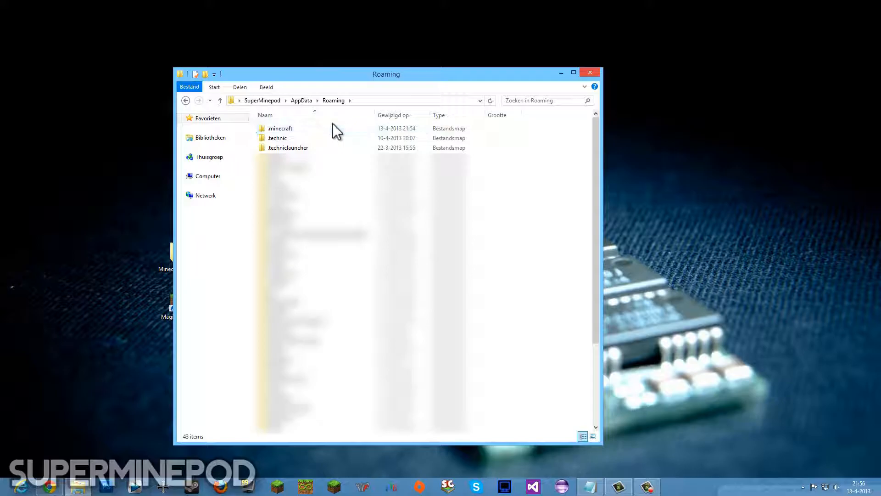
pyautogui.doubleClick(279, 128)
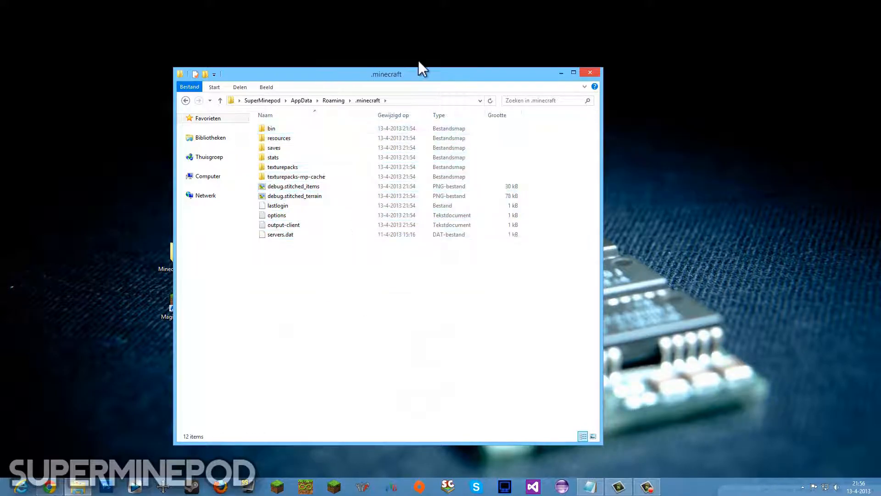
pyautogui.moveTo(386, 73); pyautogui.dragTo(652, 64)
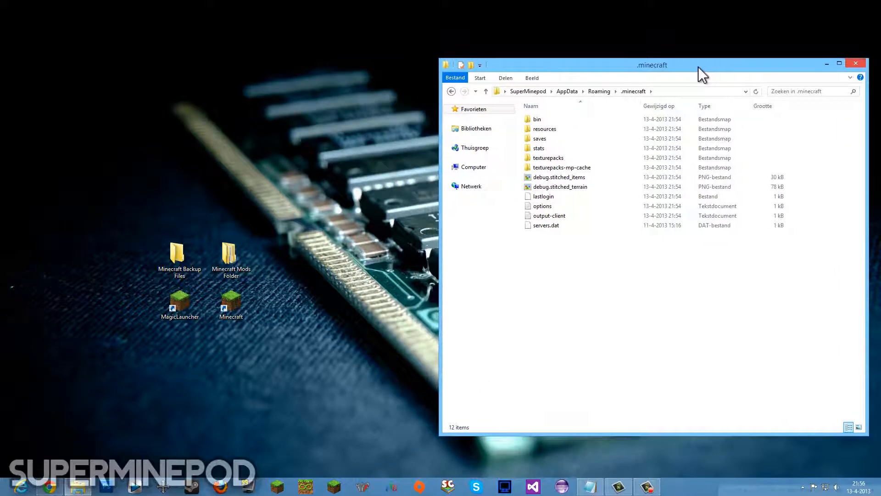
# Copy saves, stats, texturepacks, lastlogin and servers.dat into the Minecraft Backup Files folder
pyautogui.doubleClick(180, 257)
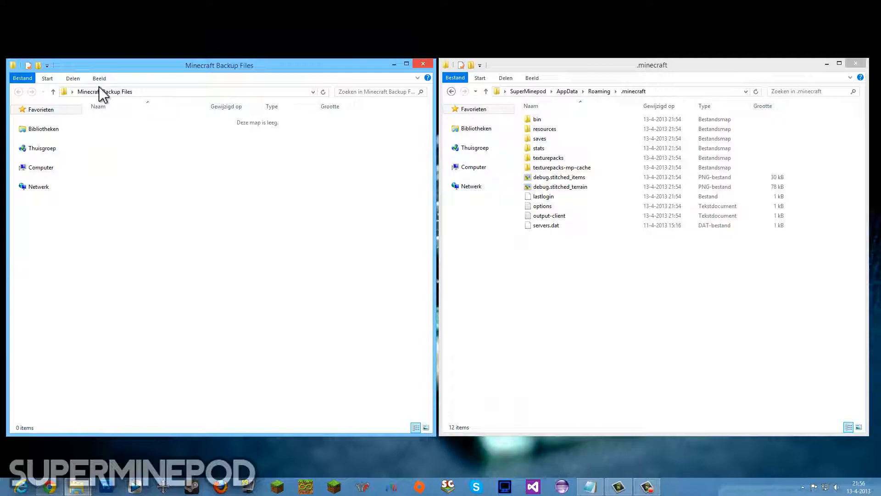
pyautogui.click(537, 148)
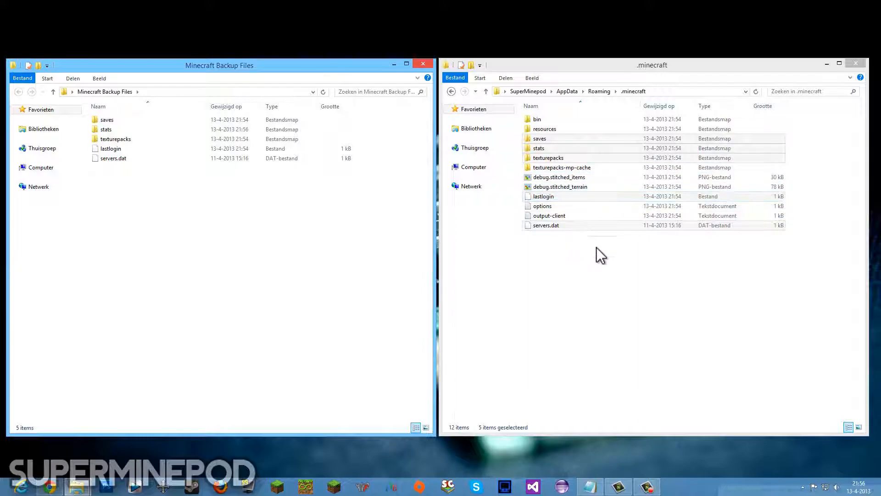
# Delete everything in .minecraft, restore lastlogin and servers.dat from the backup, close both windows
pyautogui.press('Delete')
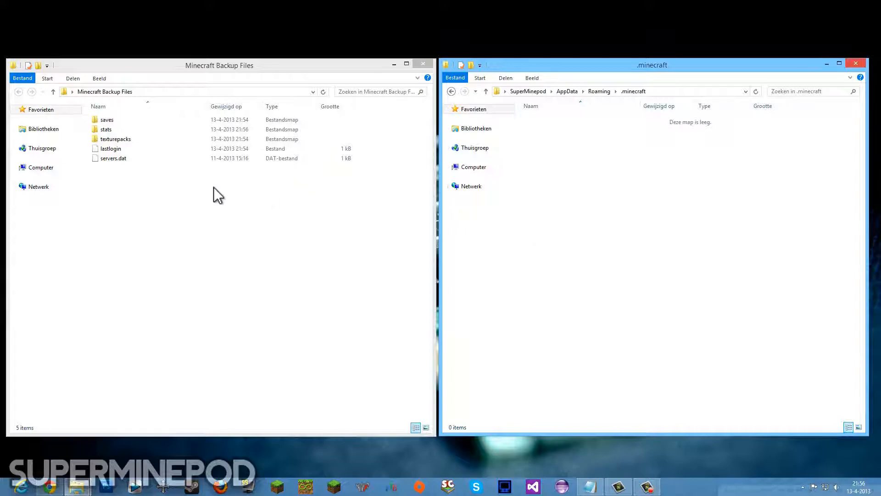
pyautogui.click(106, 120)
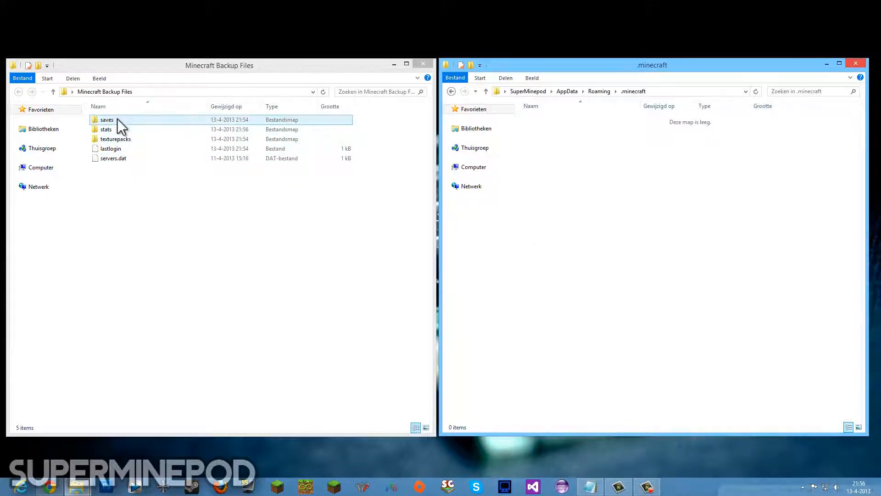
pyautogui.click(110, 148)
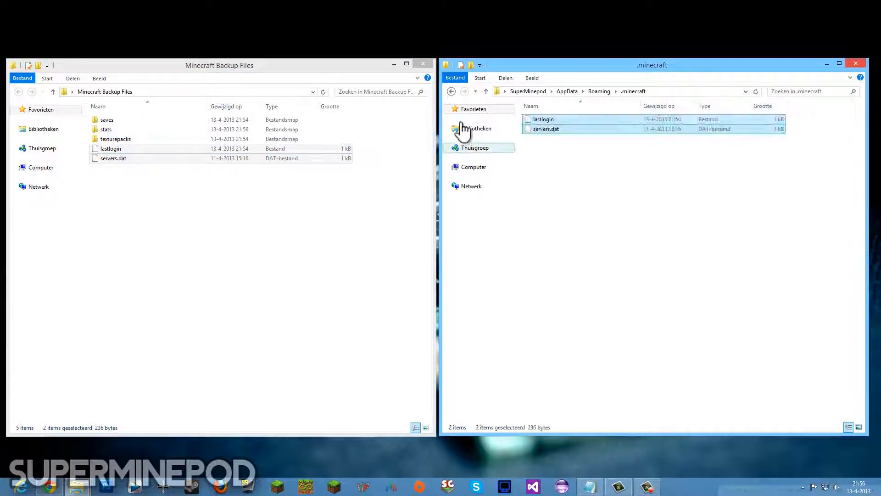
pyautogui.click(424, 63)
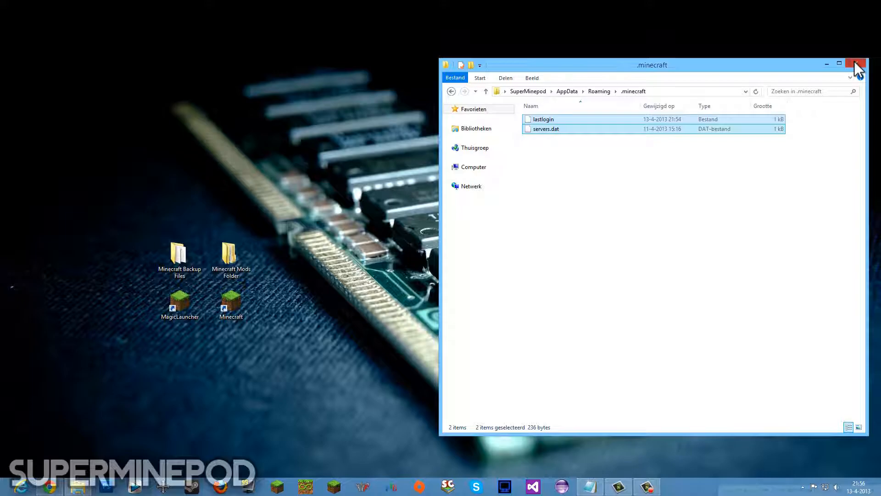
pyautogui.click(857, 63)
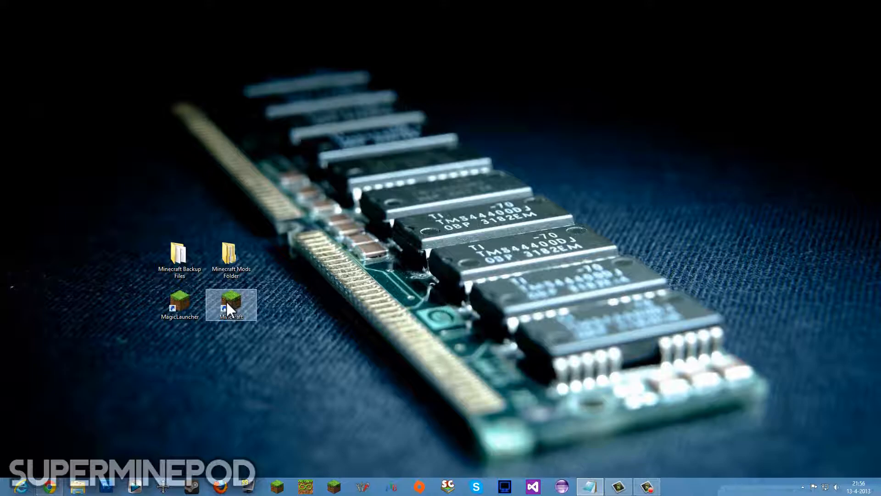
# Start the standard Minecraft launcher and force a fresh game update before logging in
pyautogui.doubleClick(231, 303)
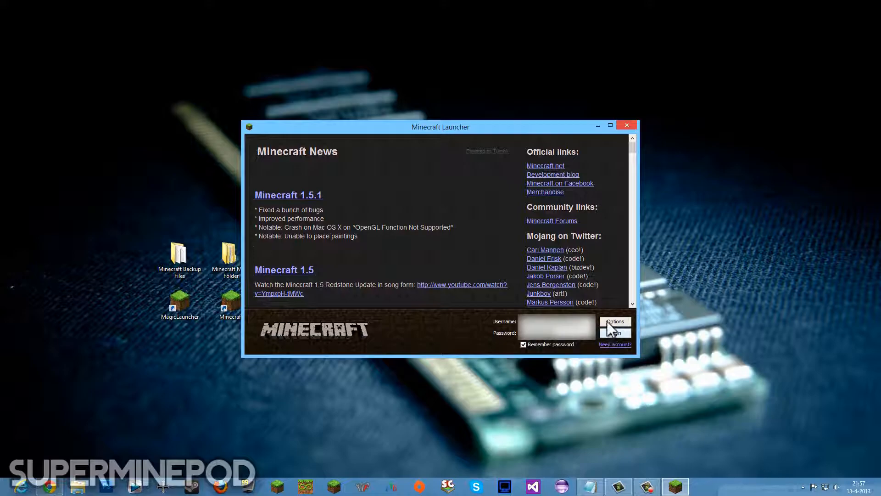
pyautogui.click(615, 321)
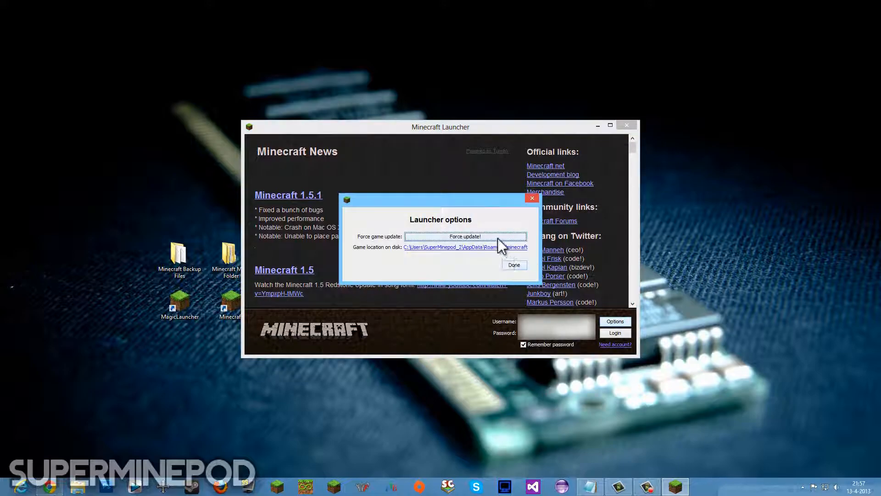
pyautogui.click(514, 265)
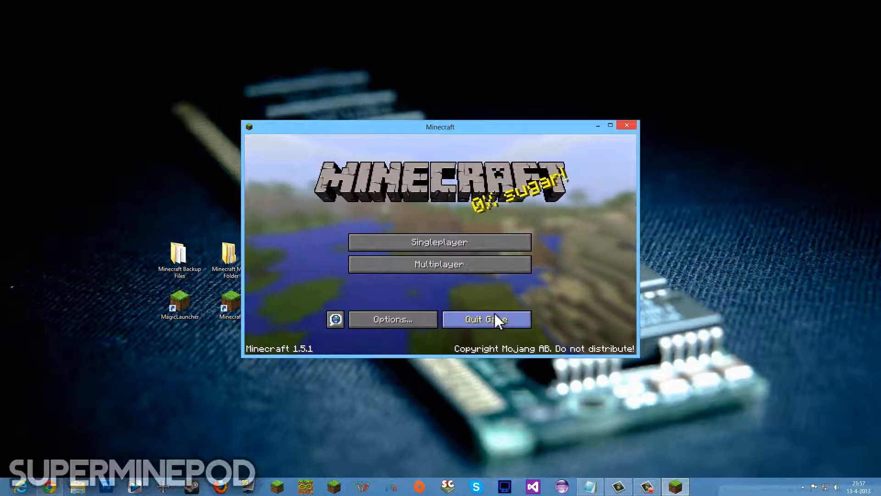
# Quit the game, then open the Minecraft Mods Folder holding the ReiMinimap, Forge and OptiFine zips
pyautogui.click(486, 319)
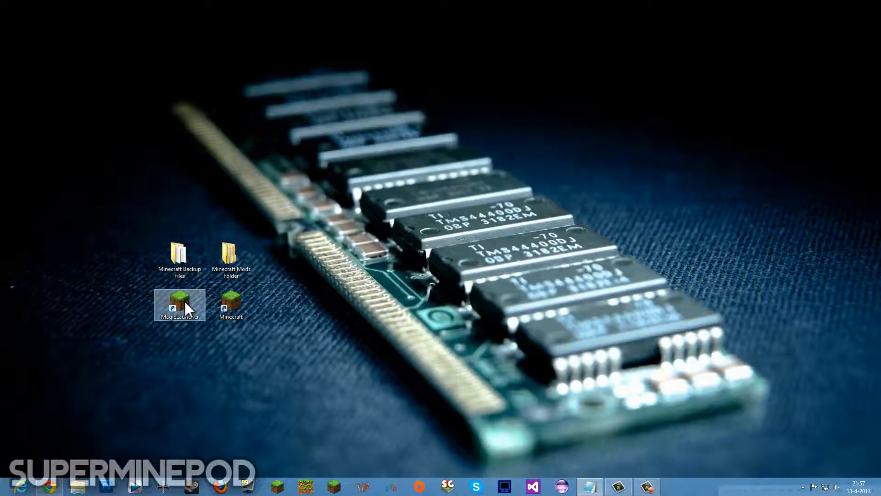
pyautogui.moveTo(201, 161)
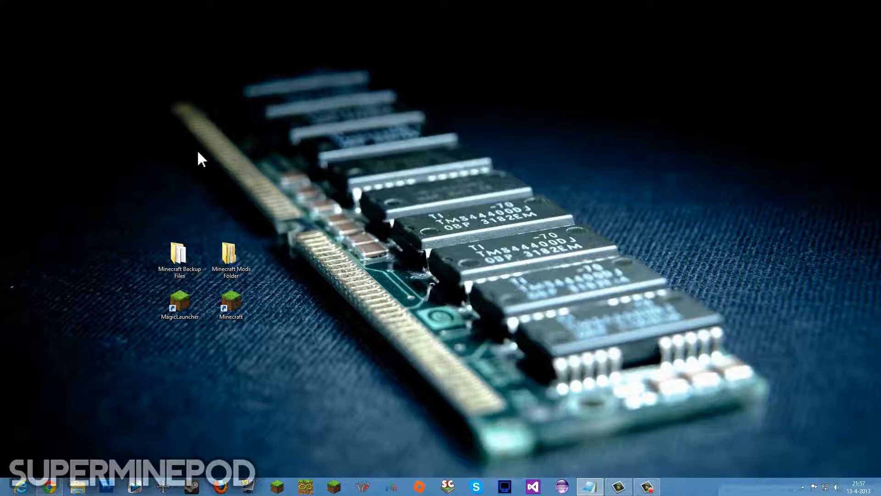
pyautogui.click(232, 255)
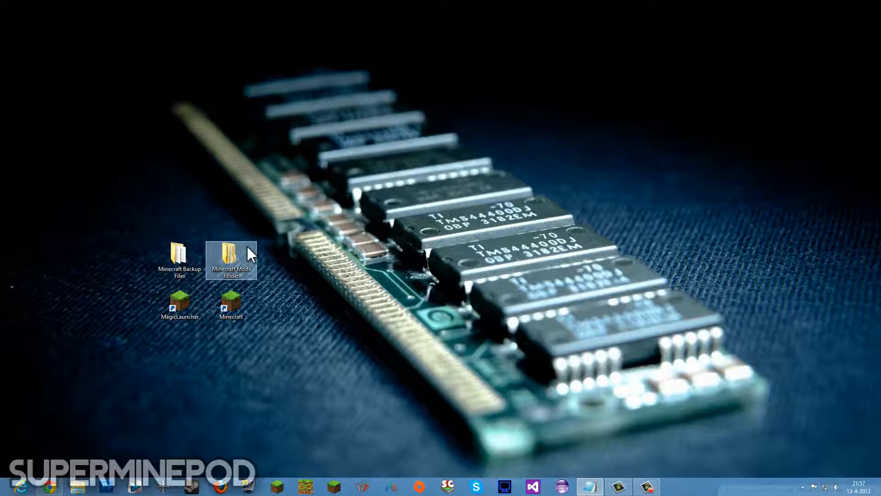
pyautogui.moveTo(239, 275)
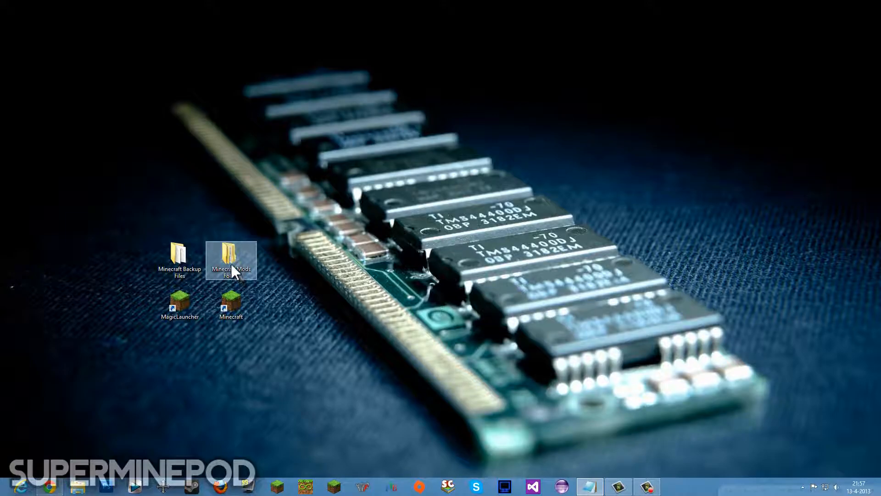
pyautogui.doubleClick(232, 260)
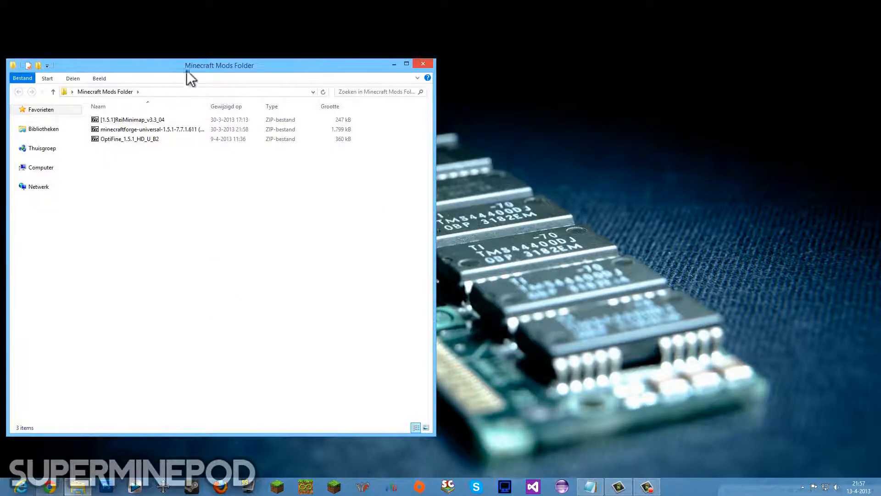
pyautogui.moveTo(220, 65); pyautogui.dragTo(432, 89)
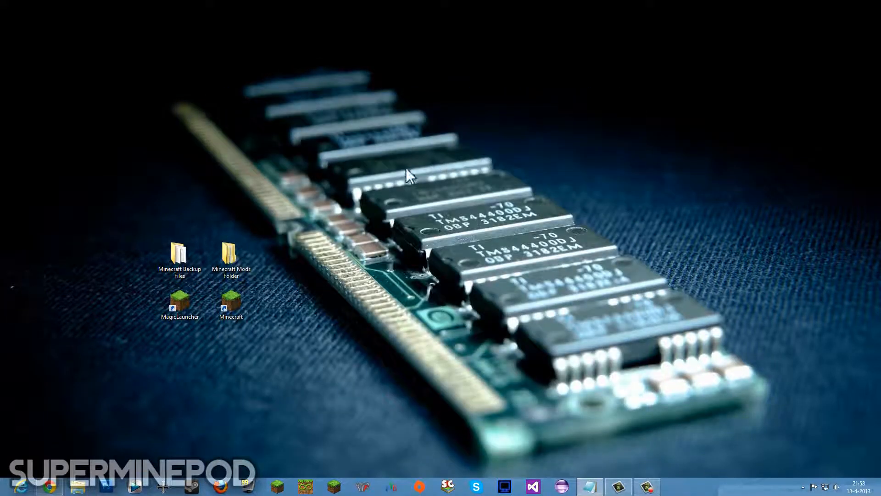
pyautogui.moveTo(385, 224)
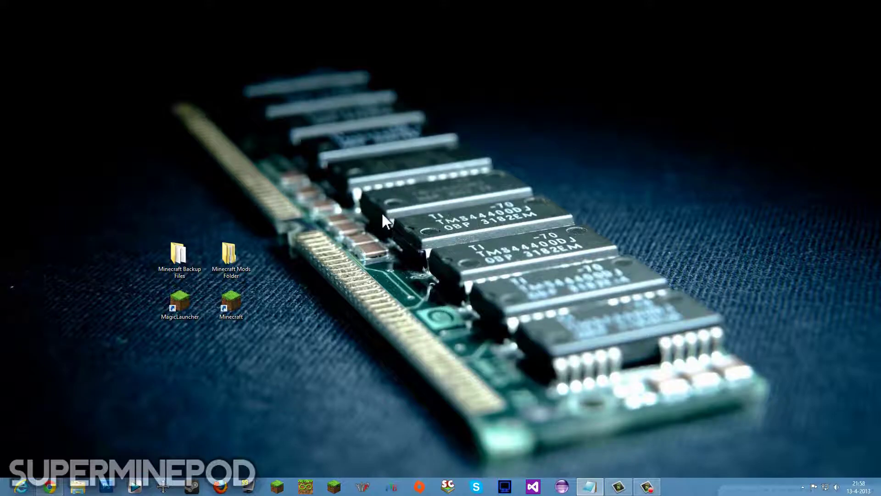
# Launch Magic Launcher and browse its Reddit, Minecraft News, Notch's blog and Wiki feeds
pyautogui.click(179, 304)
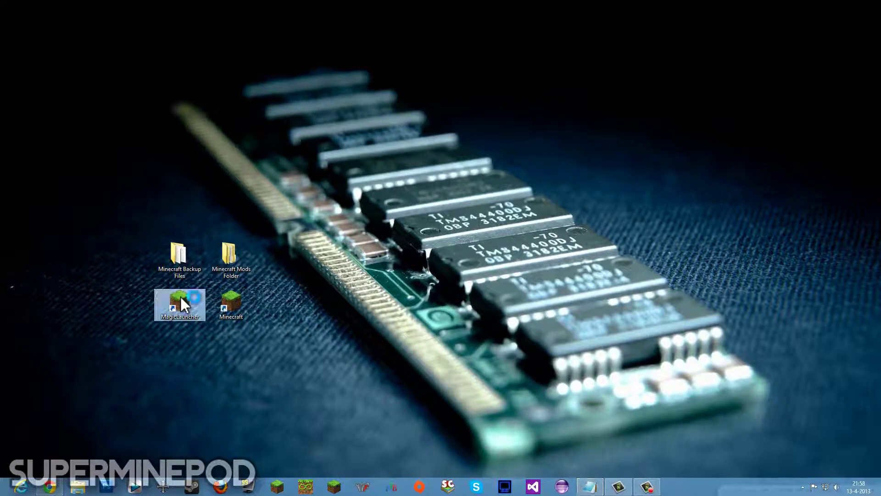
pyautogui.doubleClick(180, 304)
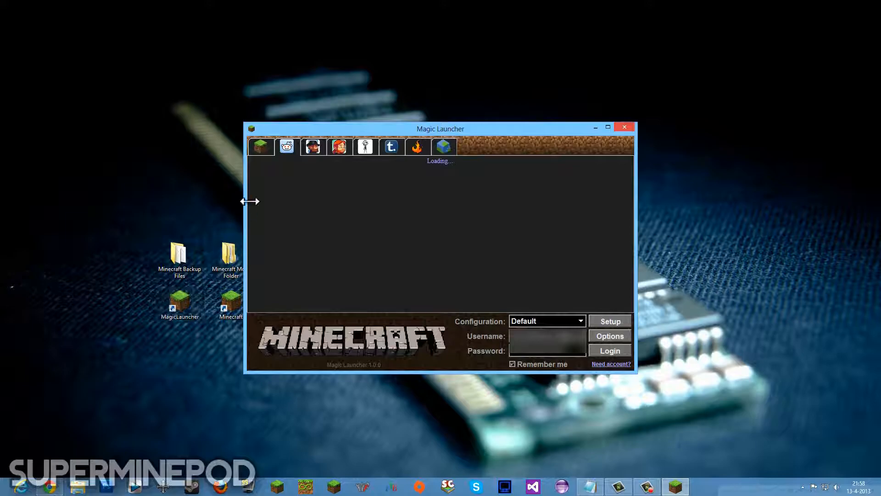
pyautogui.click(286, 146)
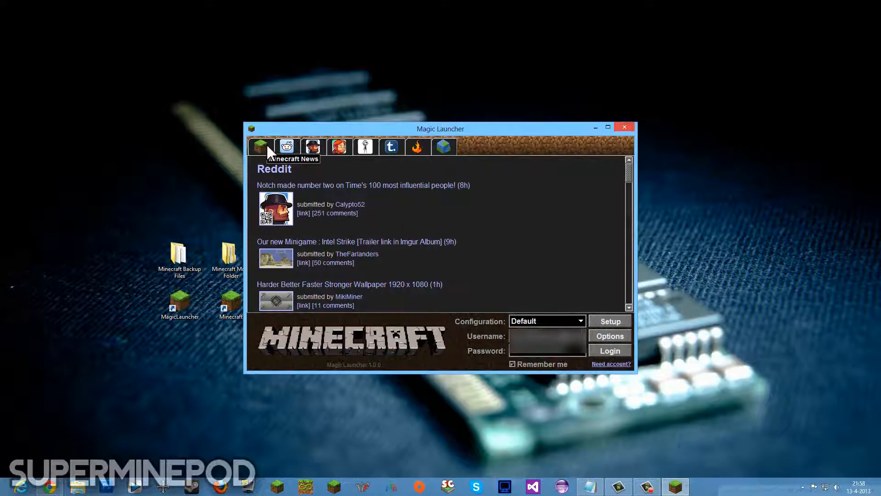
pyautogui.click(261, 146)
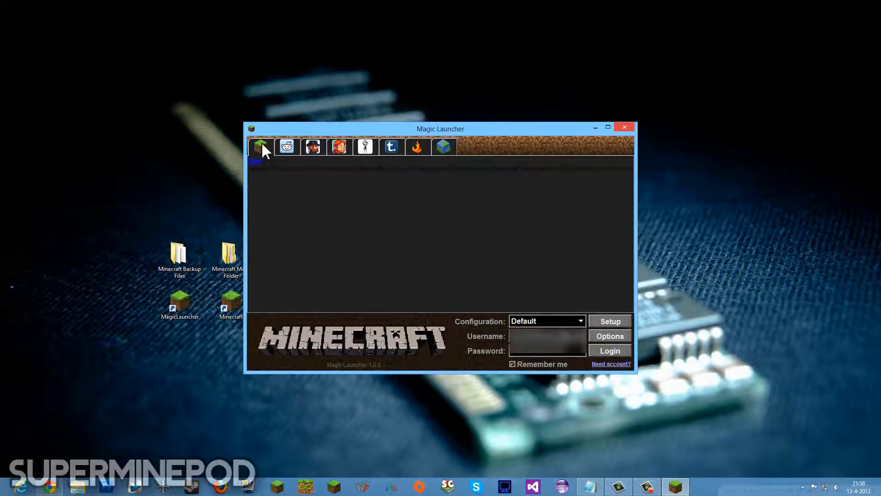
pyautogui.moveTo(264, 149)
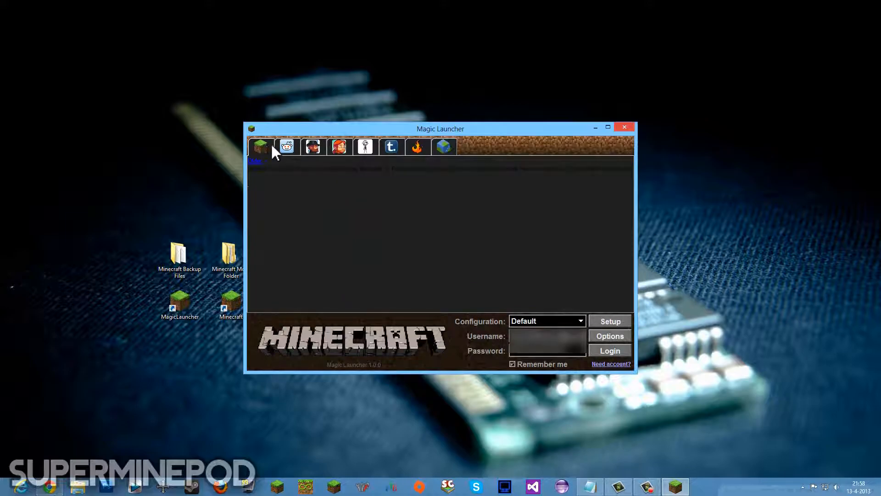
pyautogui.moveTo(287, 146)
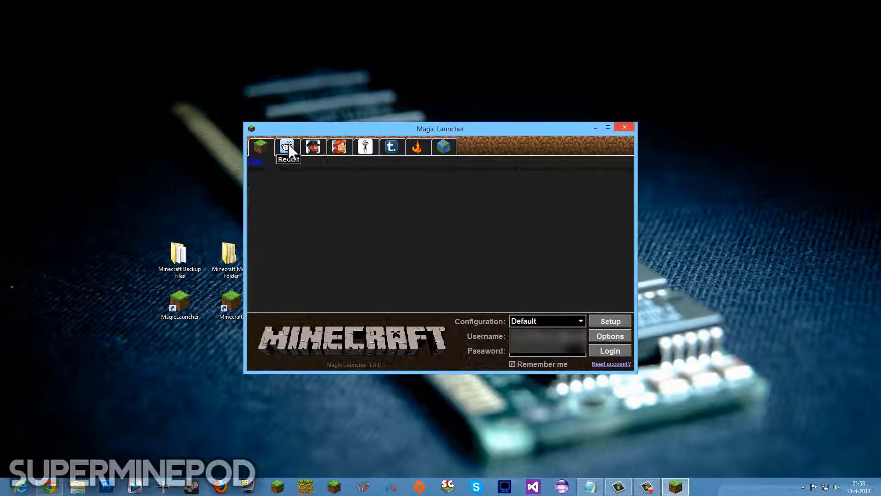
pyautogui.click(287, 146)
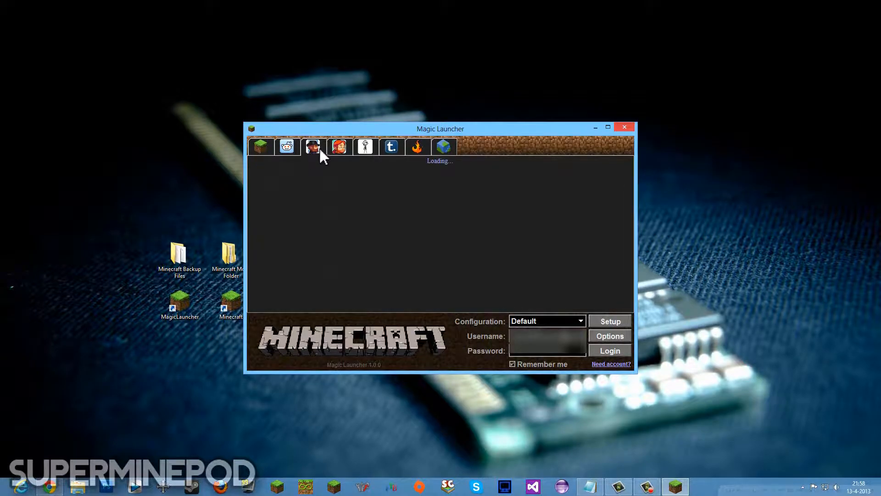
pyautogui.click(391, 146)
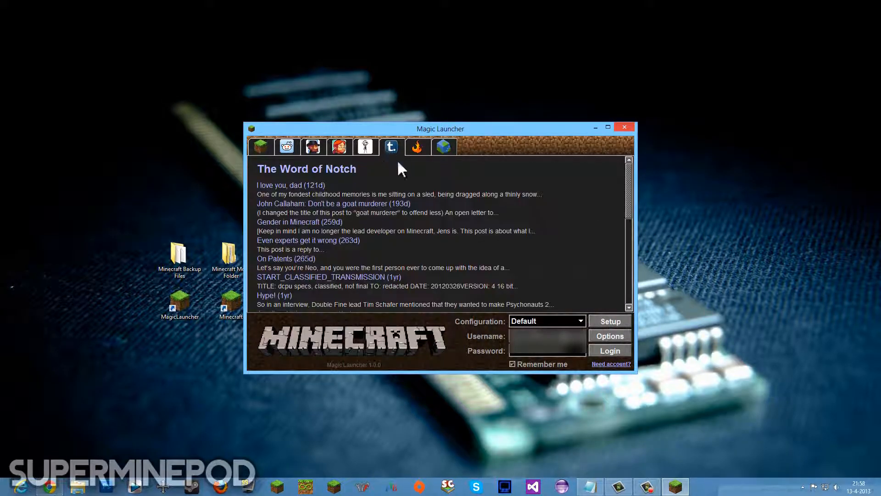
pyautogui.click(443, 146)
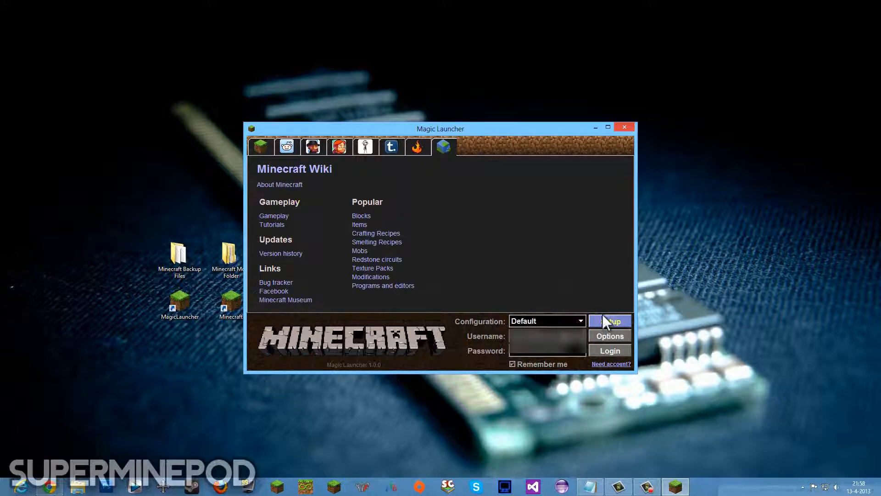
# In Setup, create a configuration named Modded copied from Default and review its Advanced and Mods tabs
pyautogui.click(610, 321)
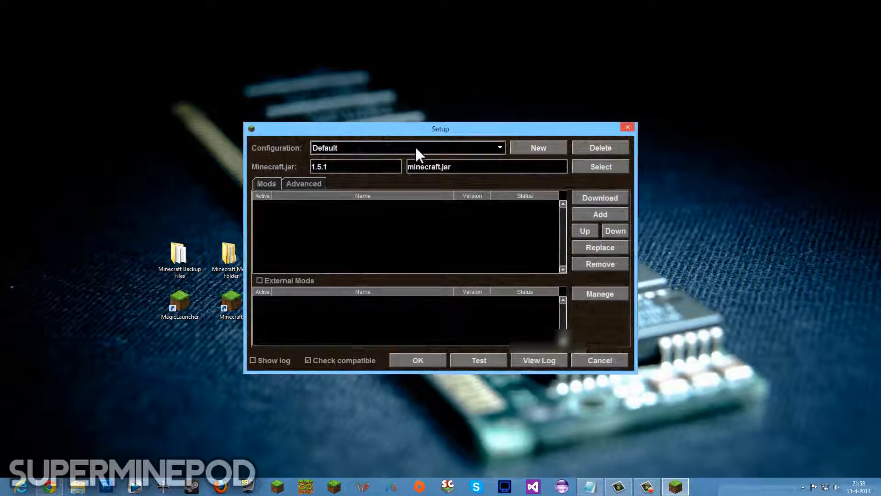
pyautogui.moveTo(342, 149)
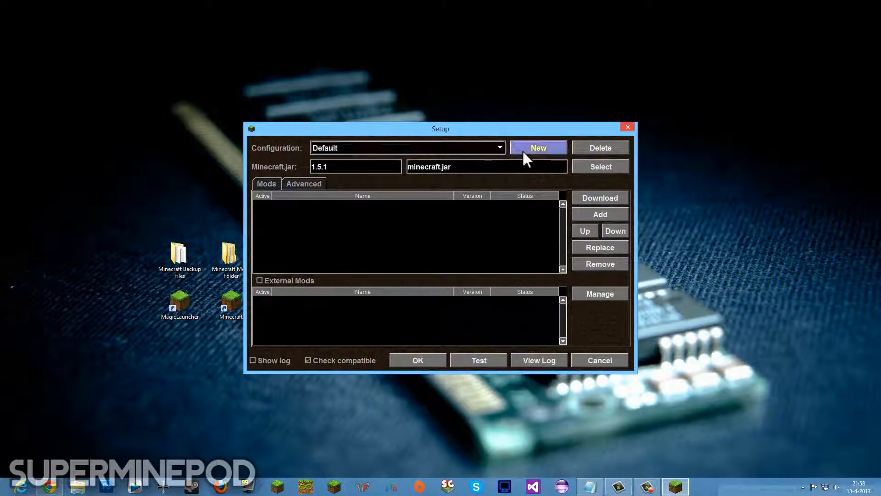
pyautogui.click(538, 147)
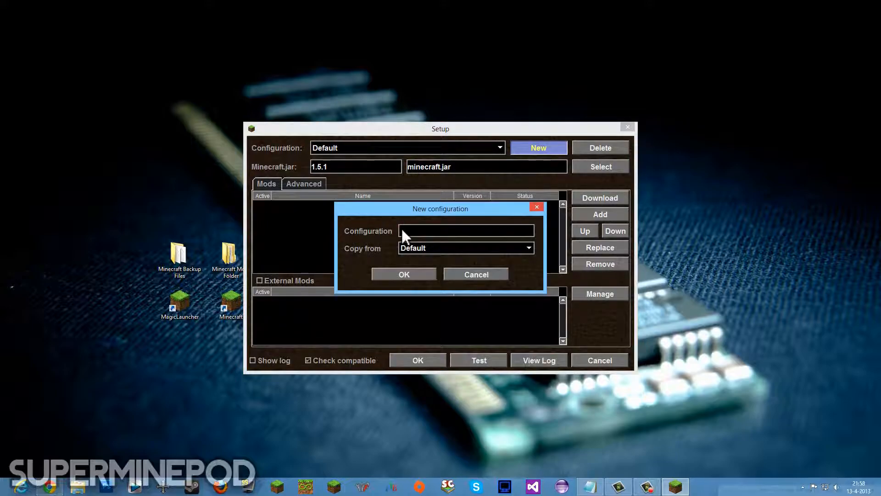
pyautogui.write('Modded')
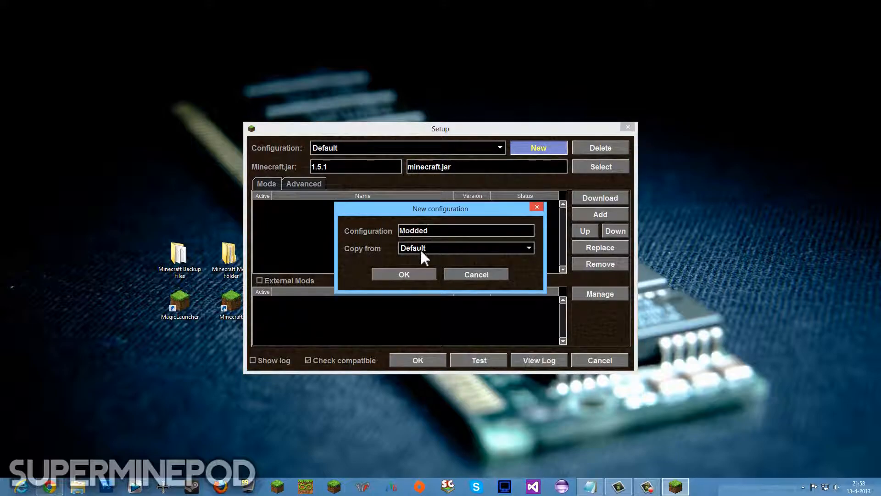
pyautogui.click(404, 273)
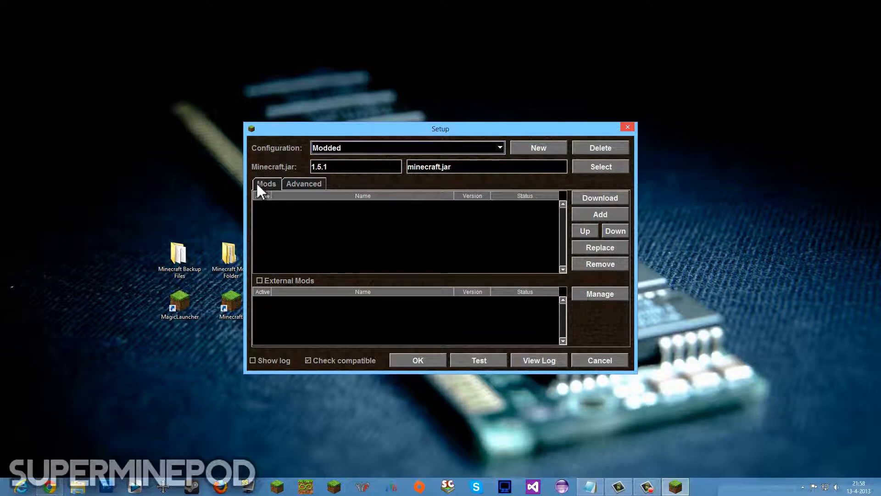
pyautogui.click(303, 184)
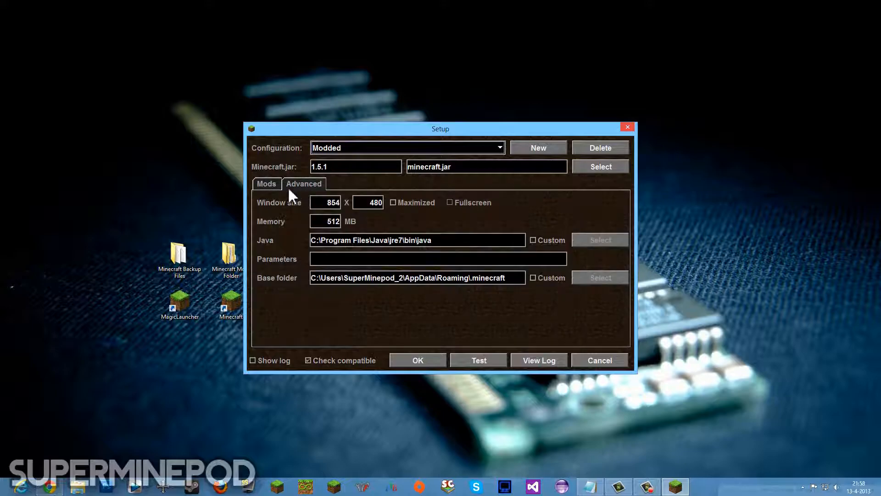
pyautogui.click(266, 183)
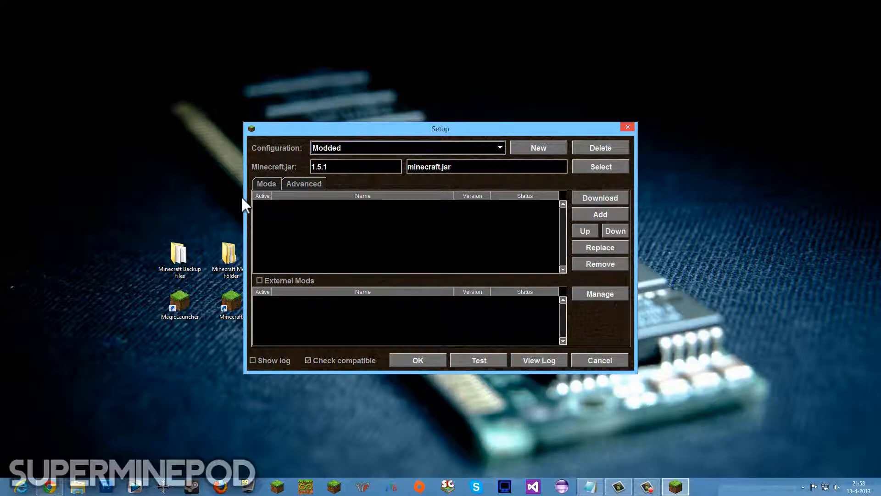
pyautogui.click(601, 215)
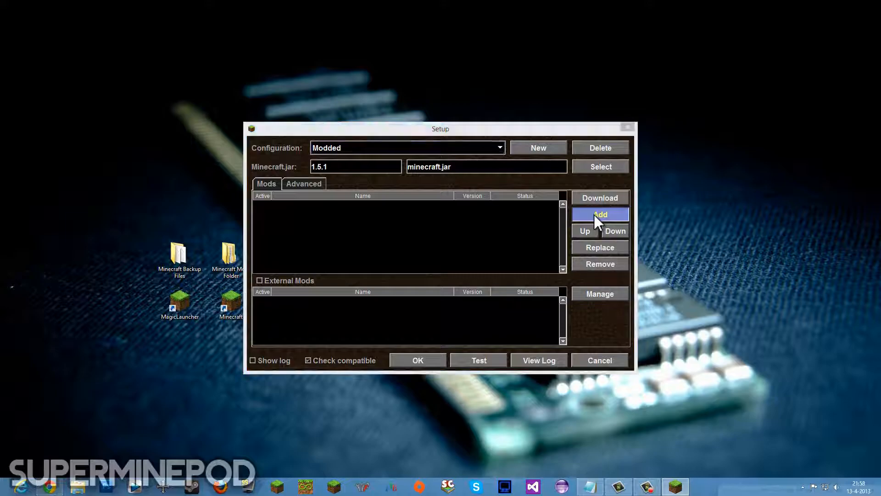
# Add the Forge universal 1.5.1 zip from the Minecraft Mods Folder to the Modded mod list
pyautogui.click(600, 215)
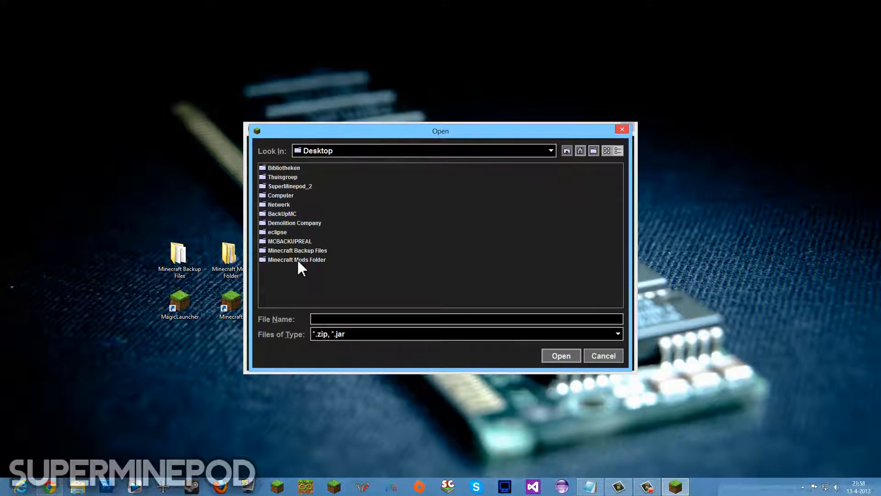
pyautogui.doubleClick(298, 259)
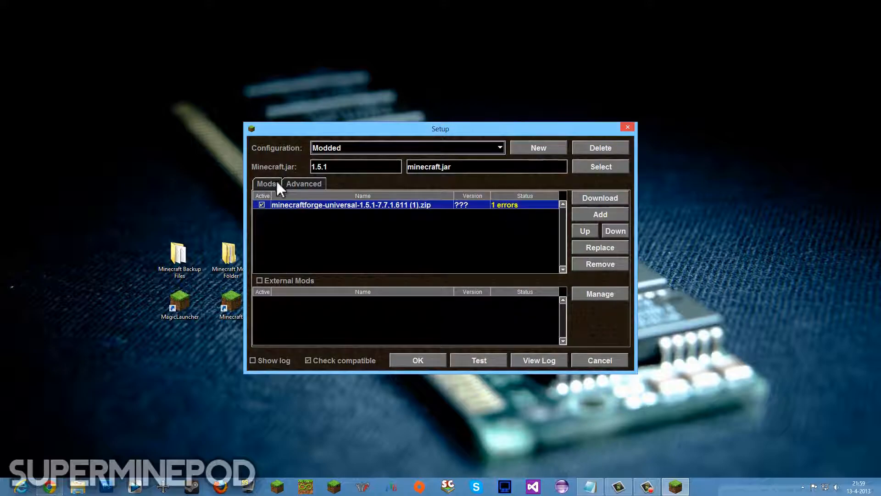
pyautogui.moveTo(277, 190)
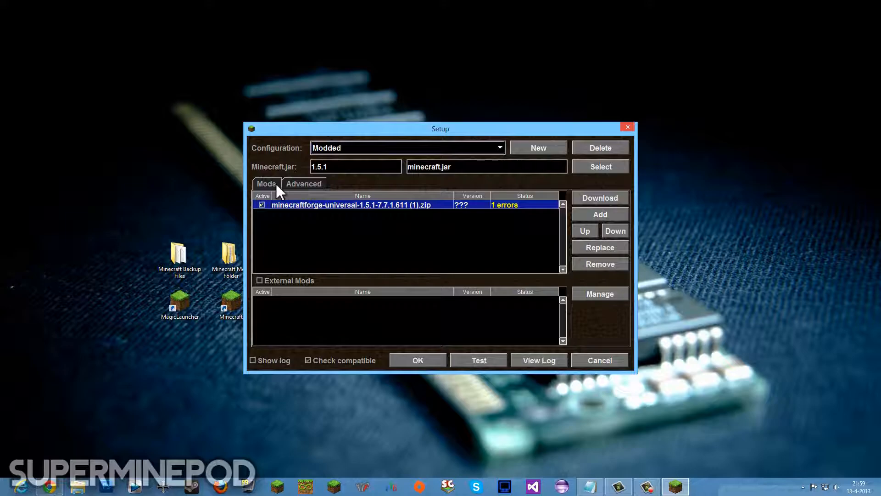
pyautogui.moveTo(497, 211)
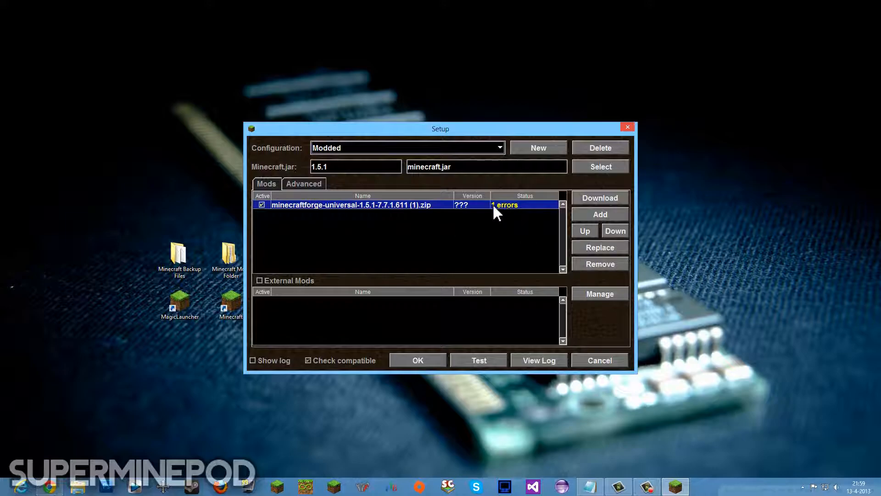
pyautogui.moveTo(493, 216)
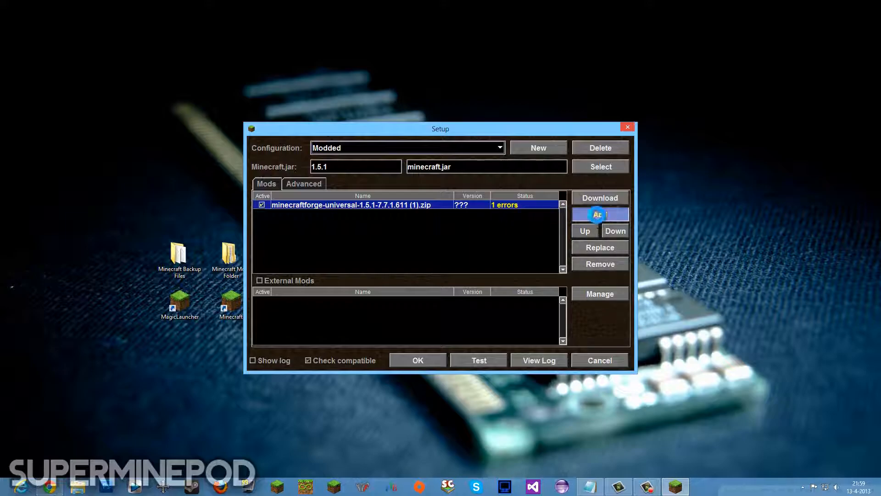
# Add the Rei's Minimap and OptiFine zips to the Modded mod list
pyautogui.click(600, 215)
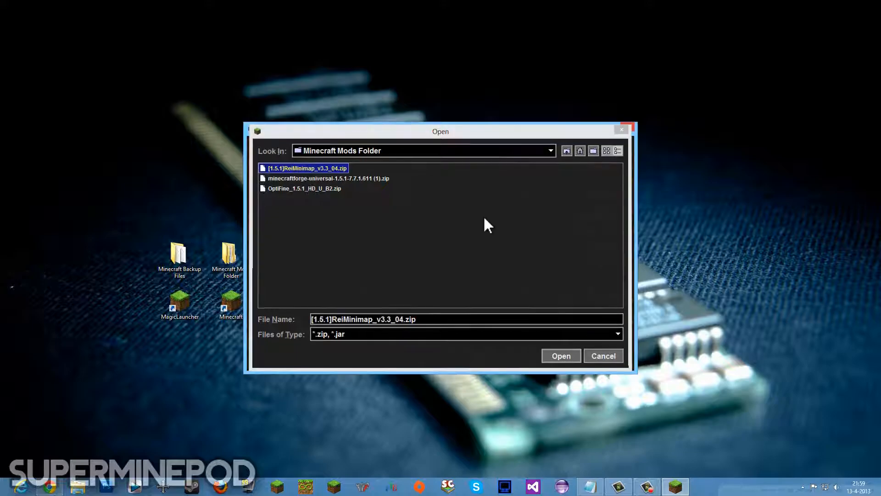
pyautogui.click(304, 188)
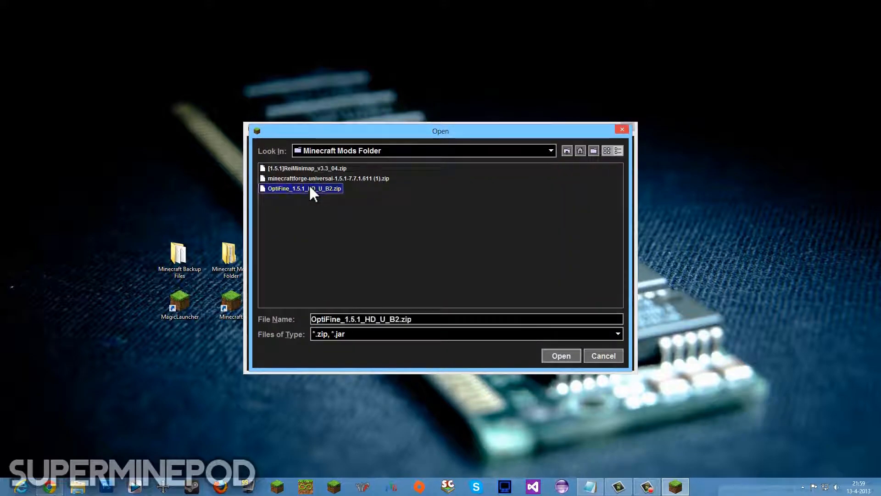
pyautogui.click(562, 355)
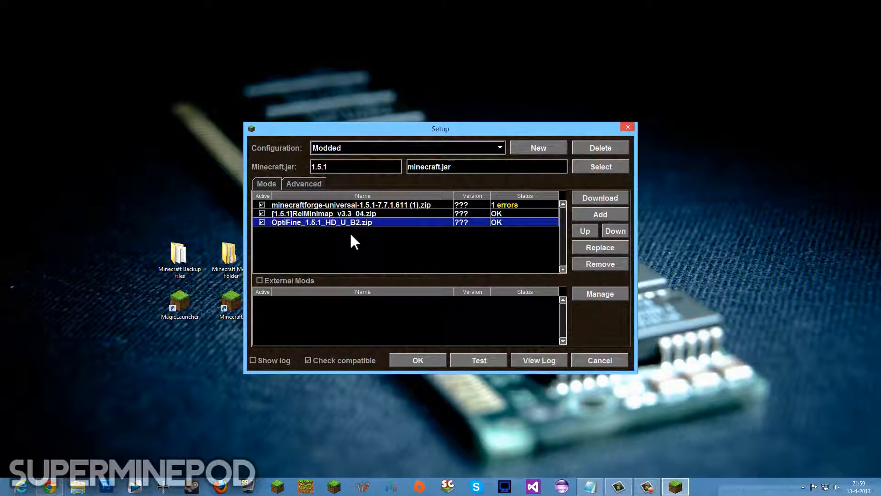
pyautogui.moveTo(498, 213)
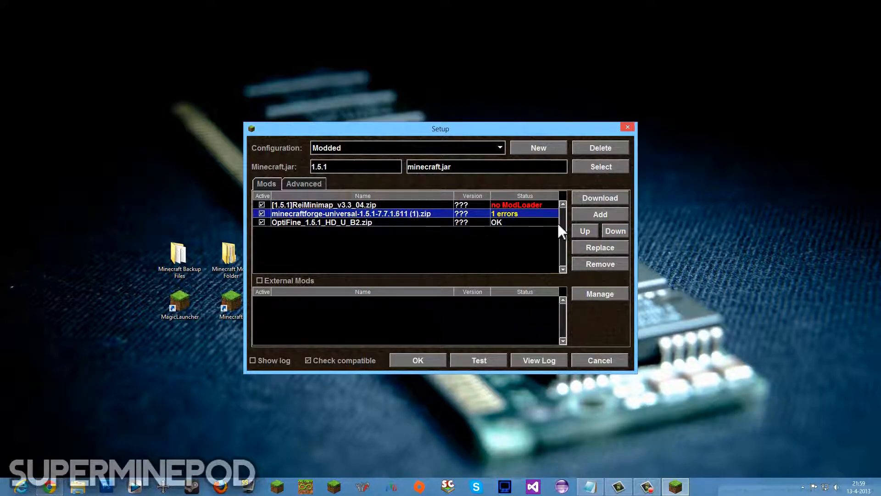
# Reorder the mods so Forge loads first, then Rei's Minimap, then OptiFine
pyautogui.click(615, 231)
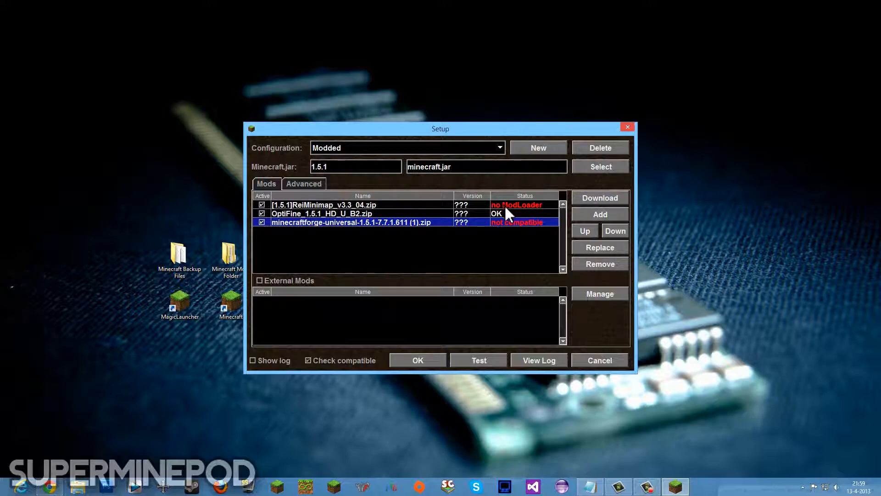
pyautogui.moveTo(511, 229)
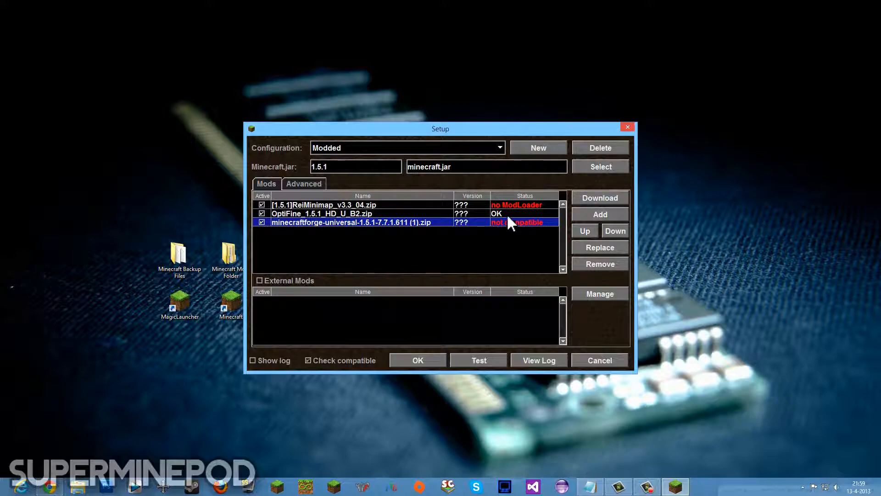
pyautogui.click(586, 232)
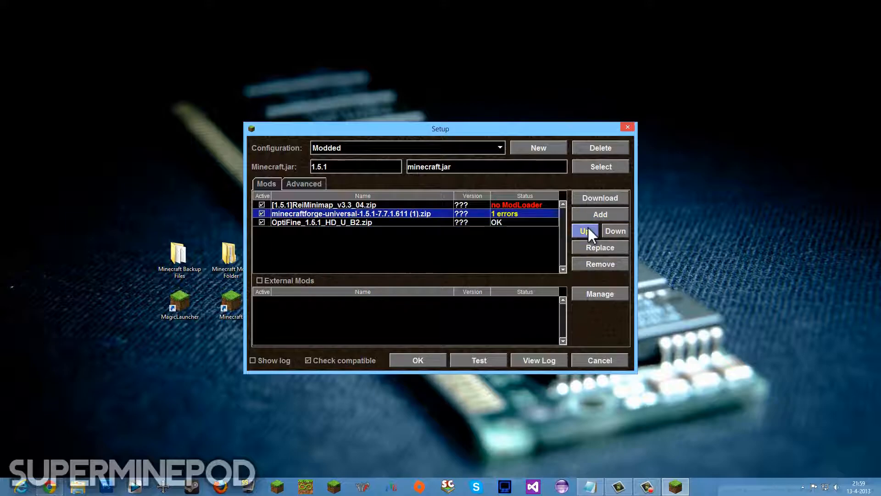
pyautogui.click(585, 232)
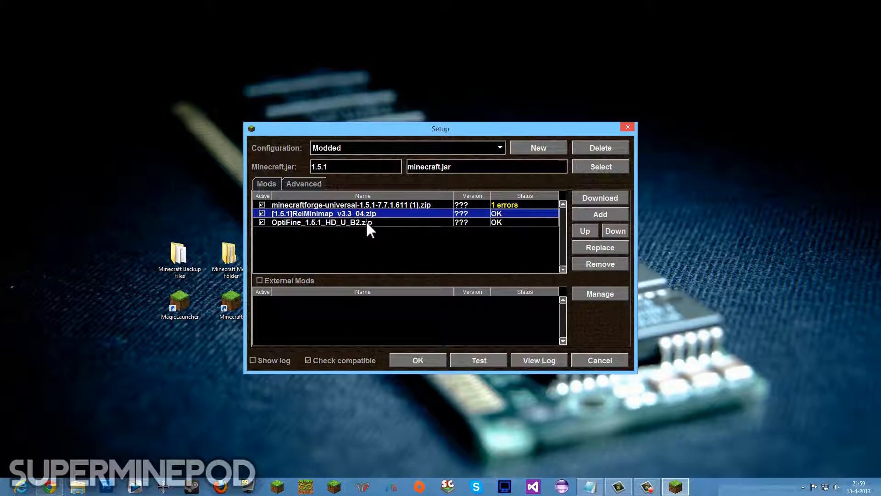
pyautogui.click(331, 222)
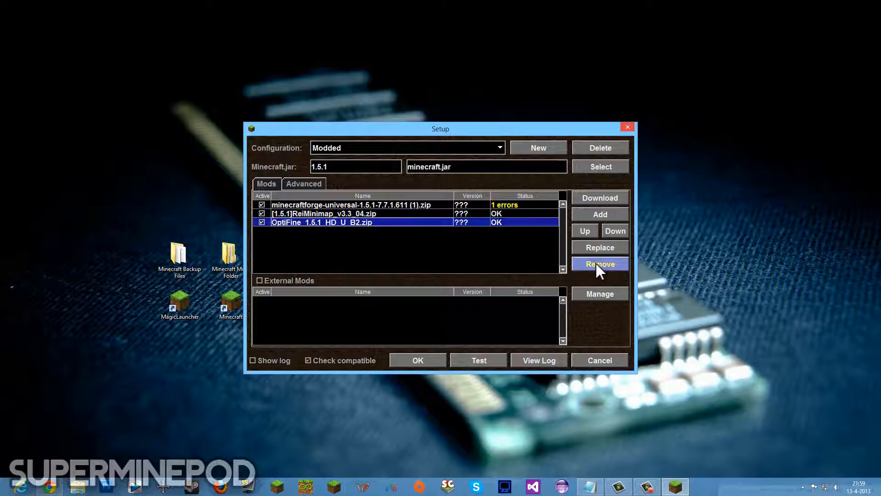
pyautogui.moveTo(604, 229)
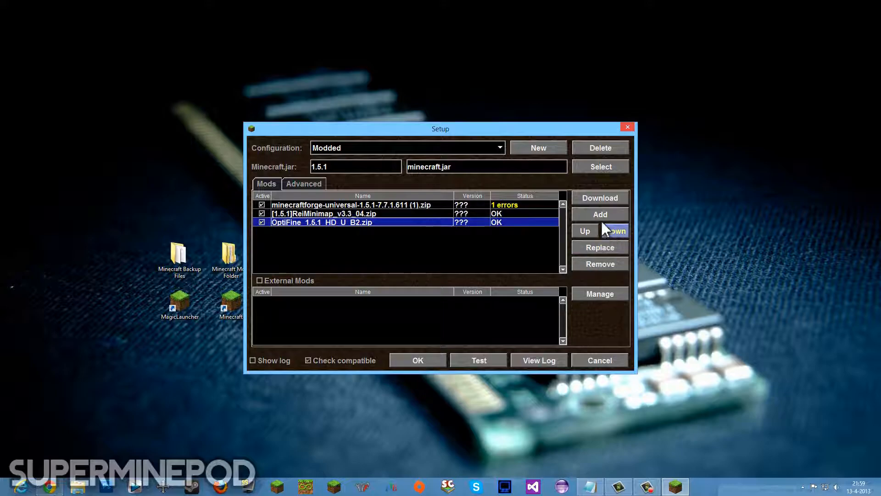
pyautogui.moveTo(458, 276)
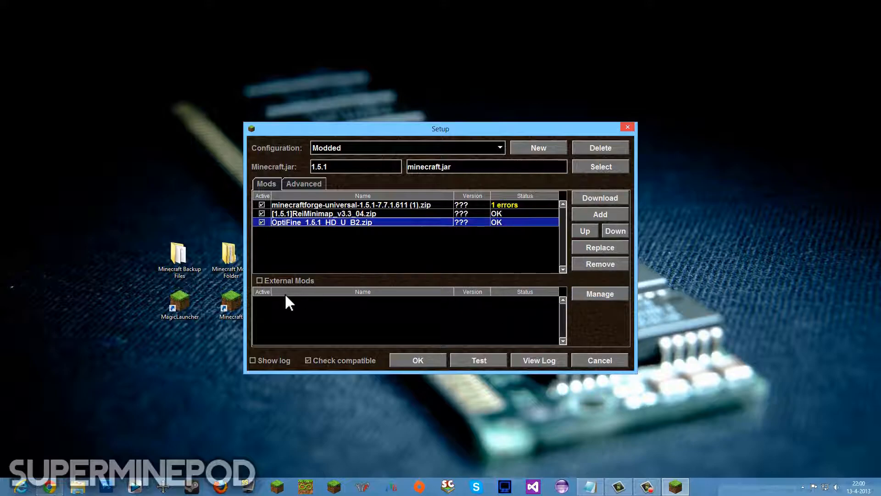
pyautogui.moveTo(318, 316)
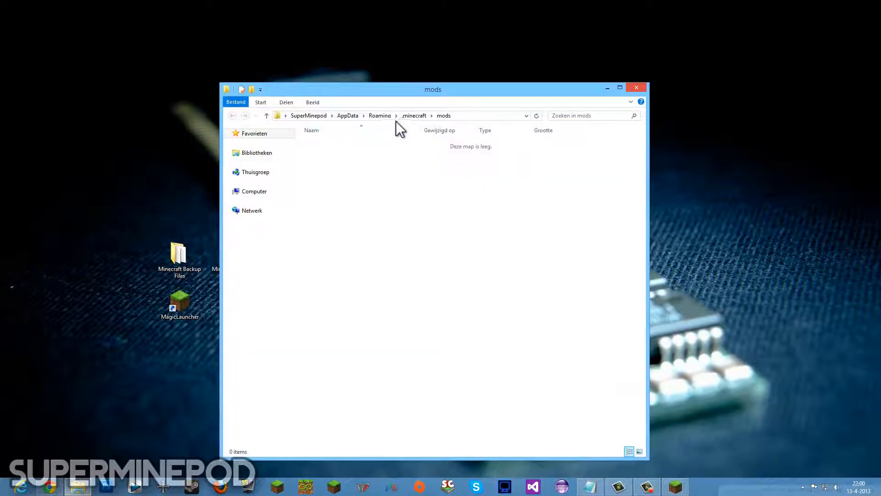
pyautogui.moveTo(425, 130)
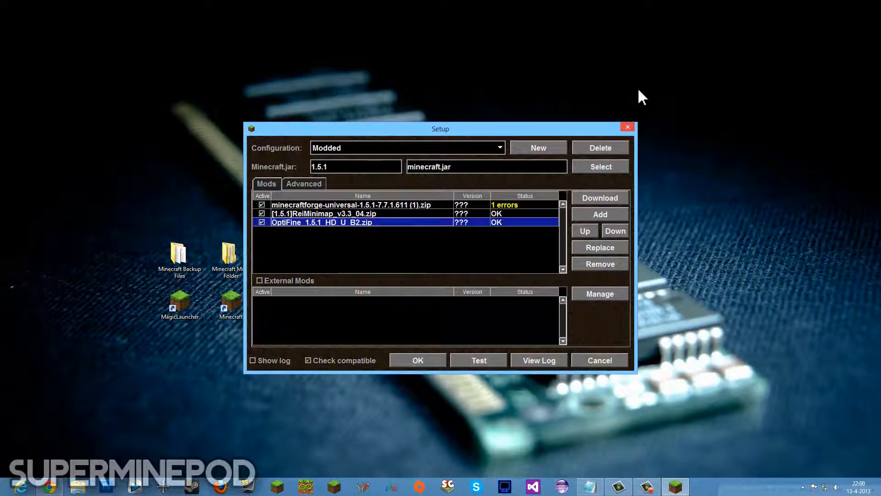
pyautogui.click(303, 184)
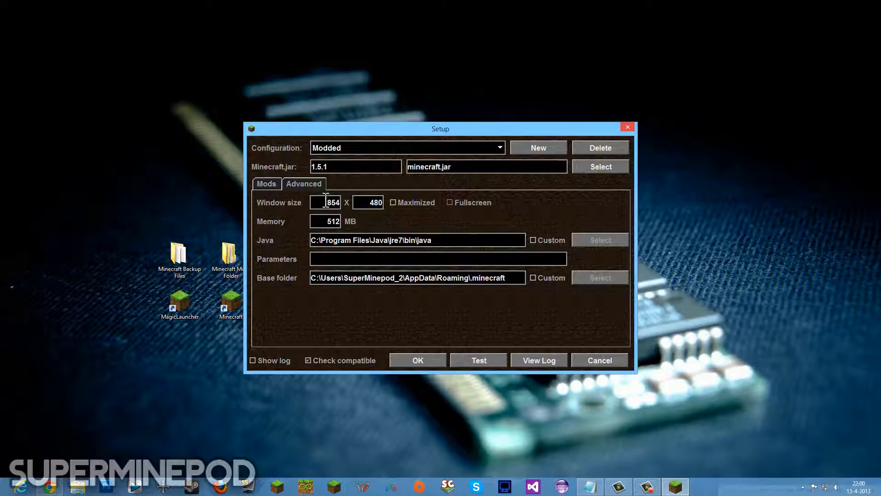
# Set the Modded profile's window width field, entering 12 then 1300 from the notes
pyautogui.click(325, 202)
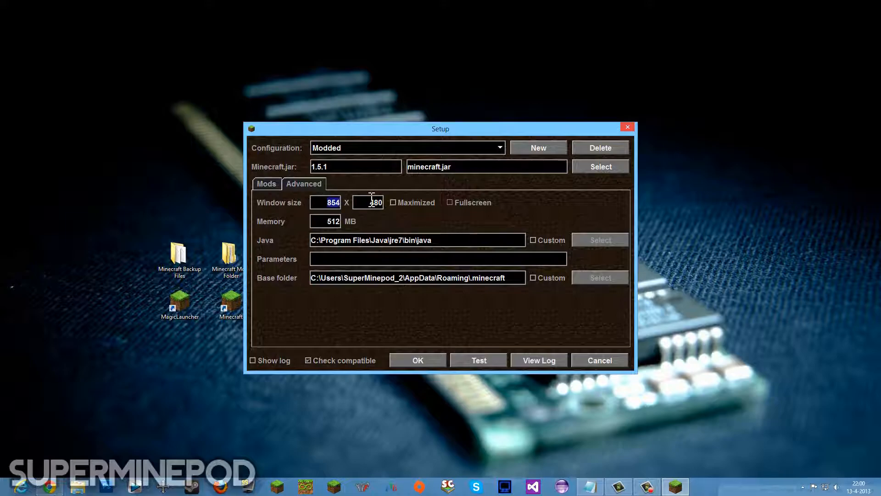
pyautogui.write('1296')
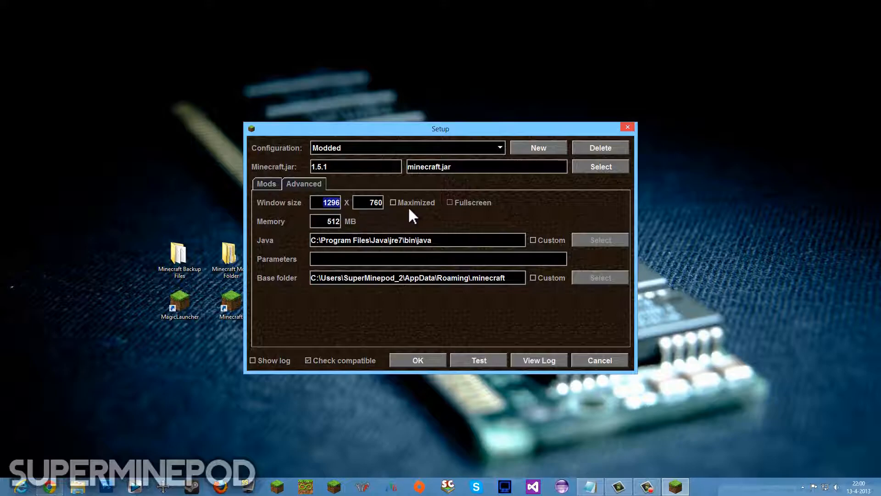
pyautogui.write('1300')
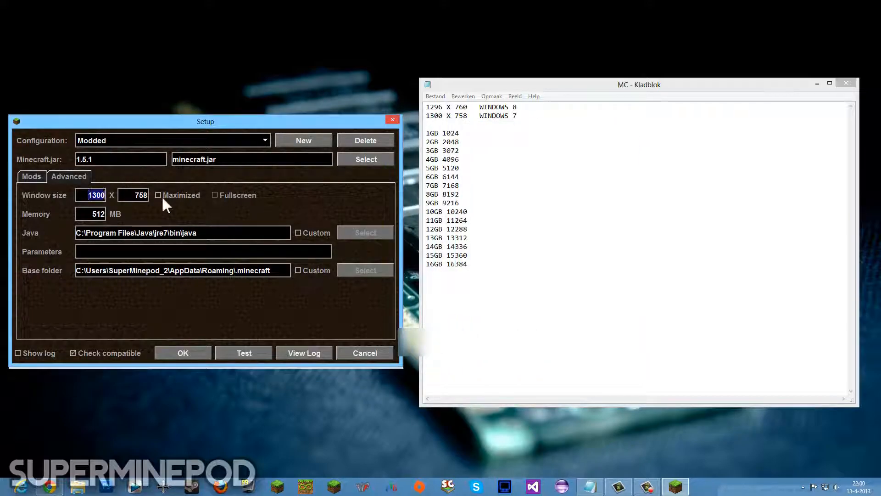
# Re-enter the window size as 1296 by 760, the Windows 8 values from the notes
pyautogui.write('1296')
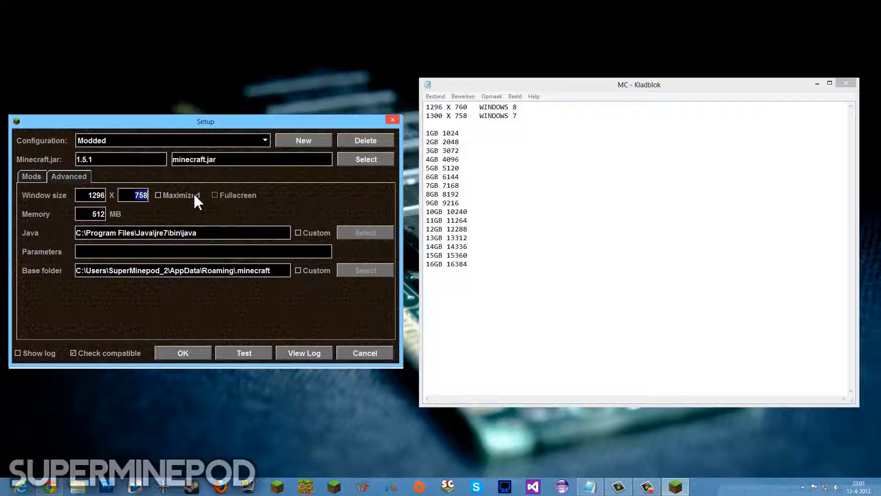
pyautogui.write('760')
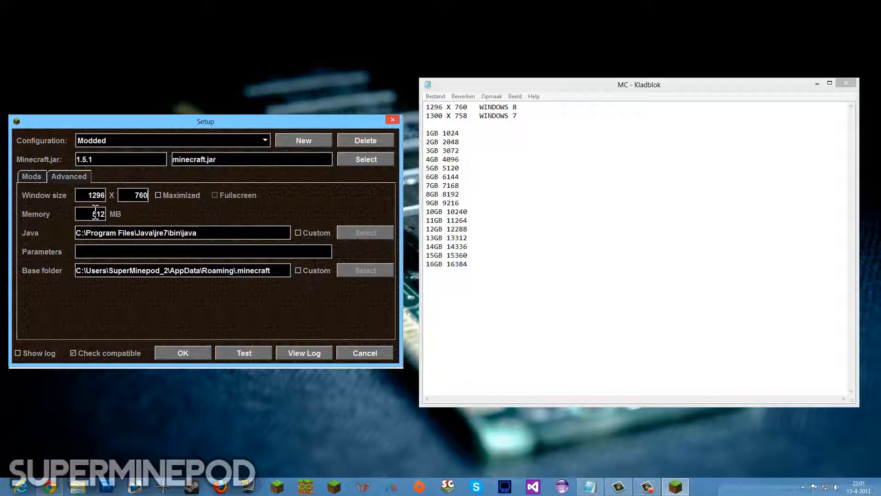
# Replace the 512 MB memory value with 4096 MB, using the GB-to-MB table in the notes
pyautogui.doubleClick(94, 214)
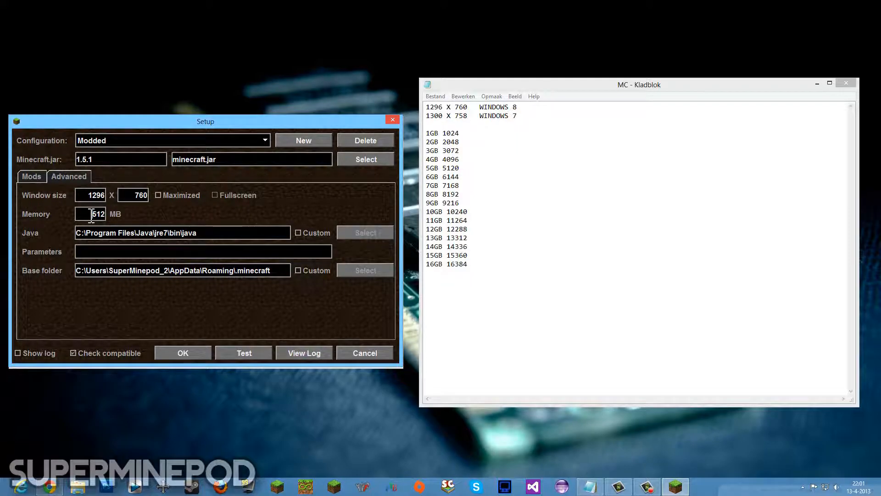
pyautogui.doubleClick(90, 214)
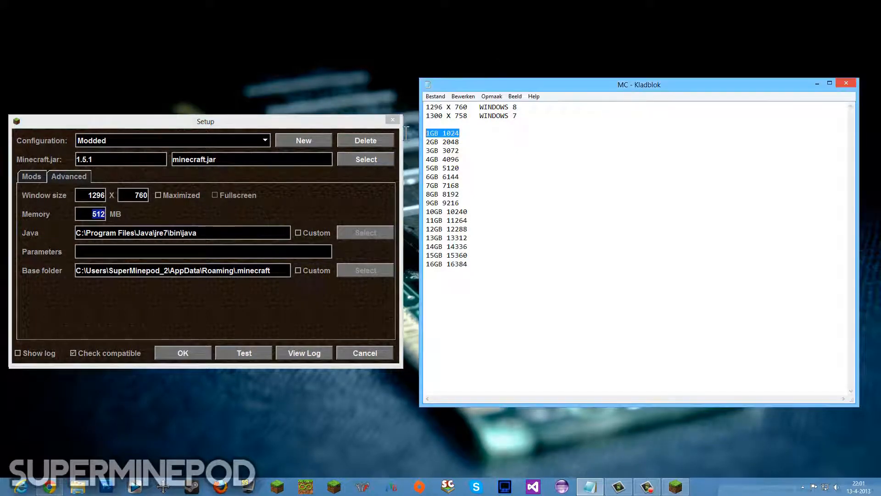
pyautogui.click(443, 141)
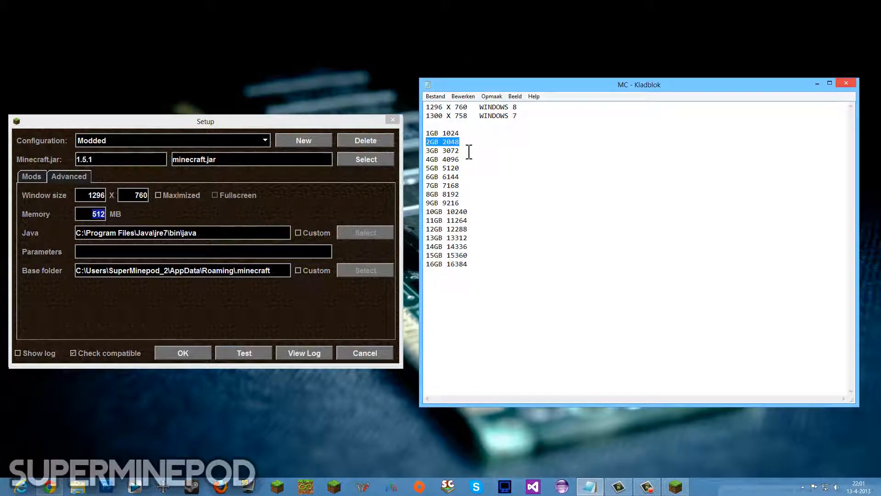
pyautogui.moveTo(475, 230)
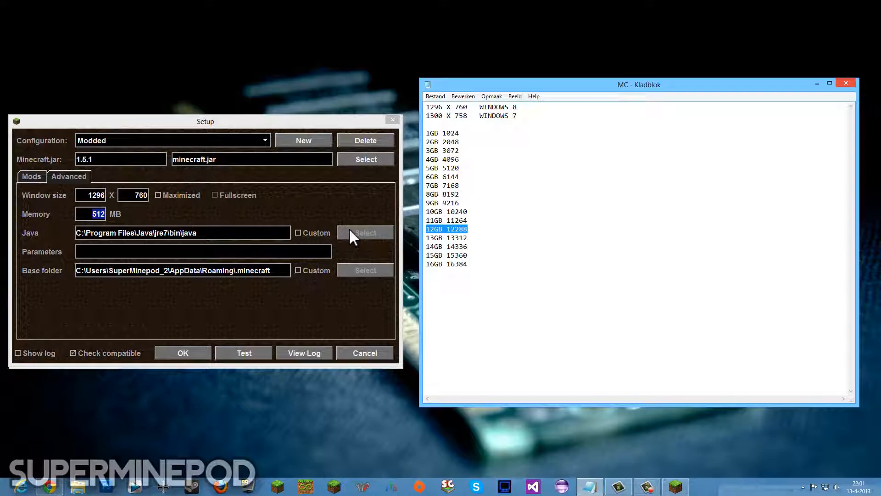
pyautogui.moveTo(486, 263)
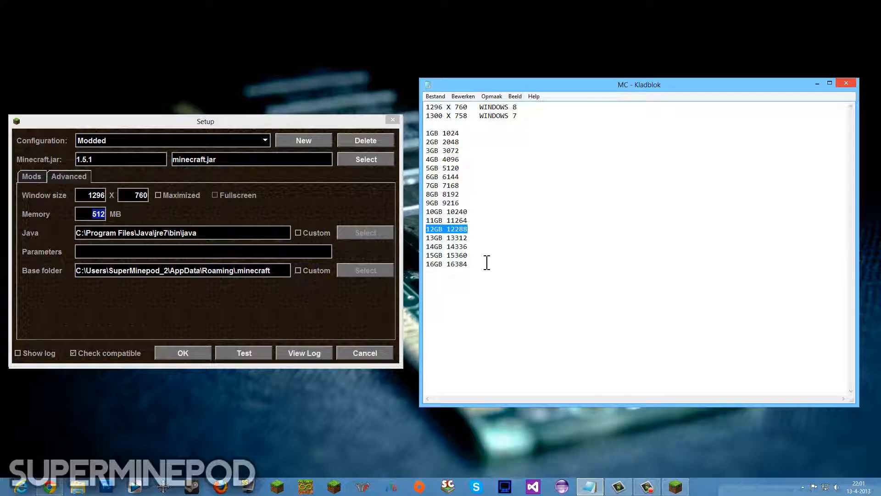
pyautogui.click(447, 264)
pyautogui.write('4')
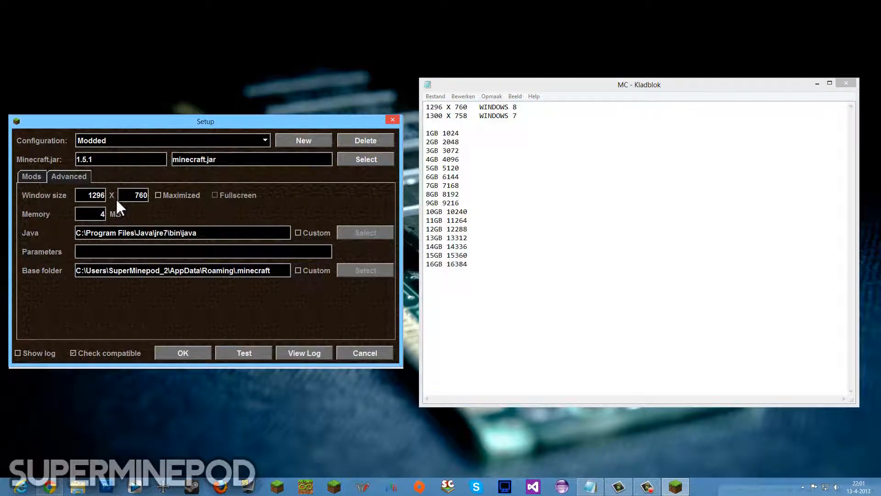
pyautogui.write('096')
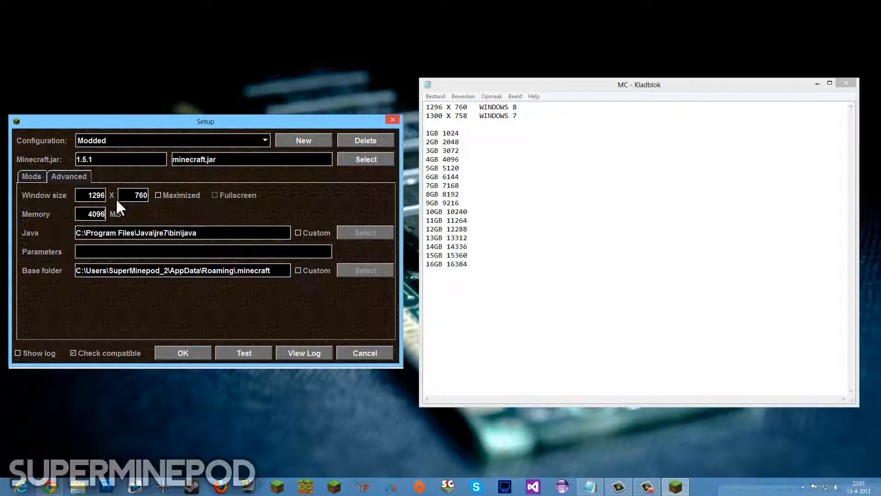
pyautogui.tripleClick(90, 214)
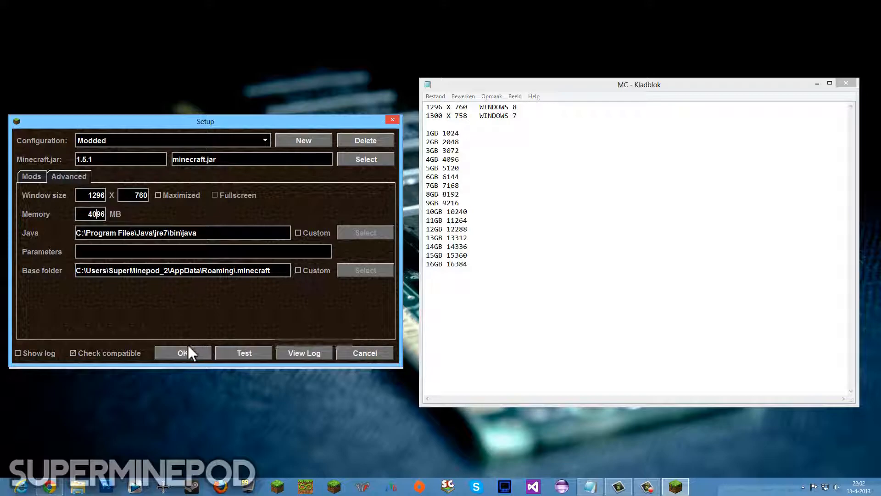
# Save the Modded setup, then check the launcher Options show version 1.5.1 and close them
pyautogui.click(183, 352)
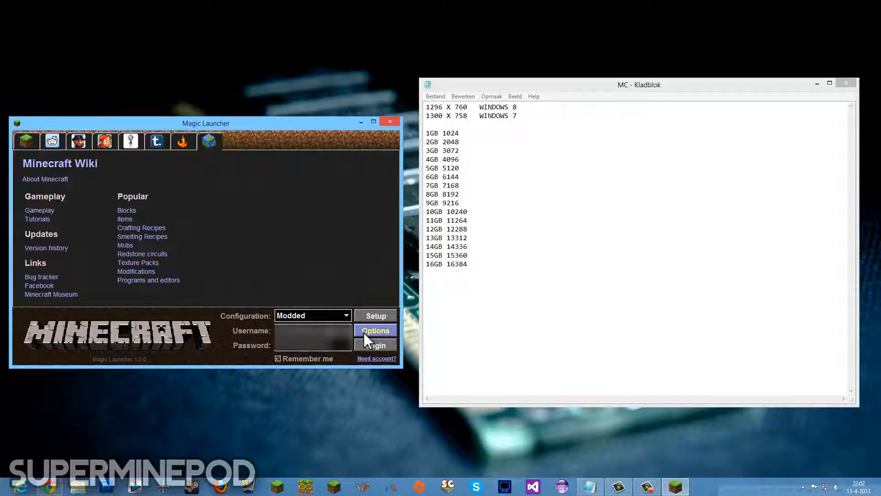
pyautogui.click(375, 330)
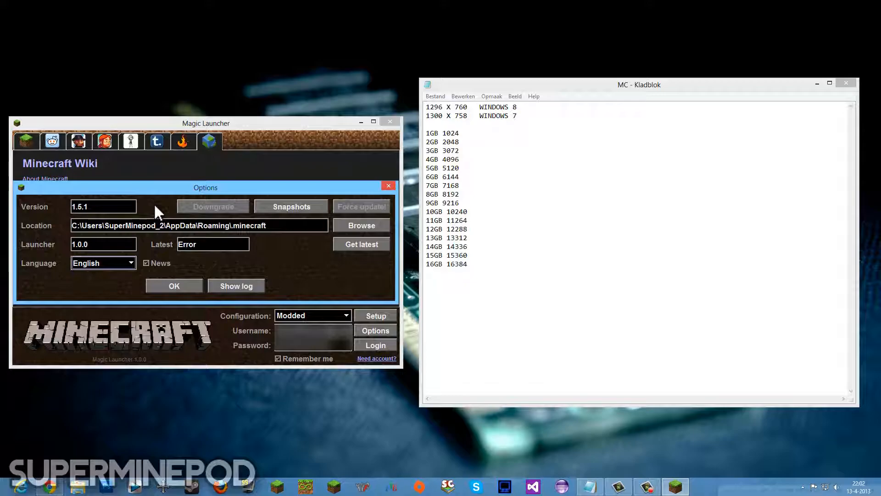
pyautogui.moveTo(386, 264)
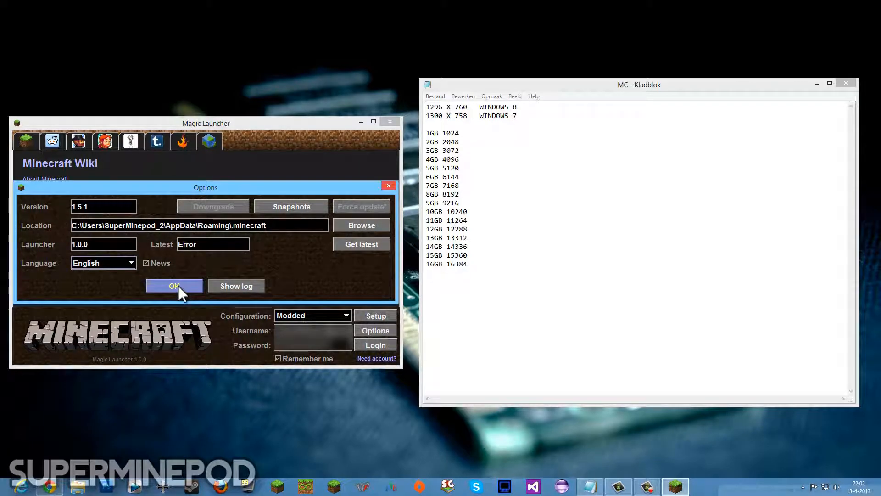
pyautogui.click(175, 287)
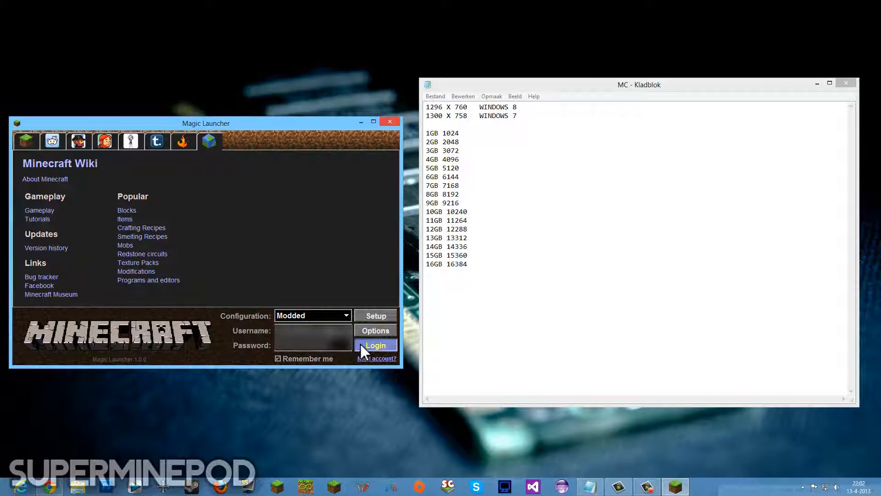
# Launch Minecraft 1.5.1 with the Modded profile
pyautogui.click(376, 344)
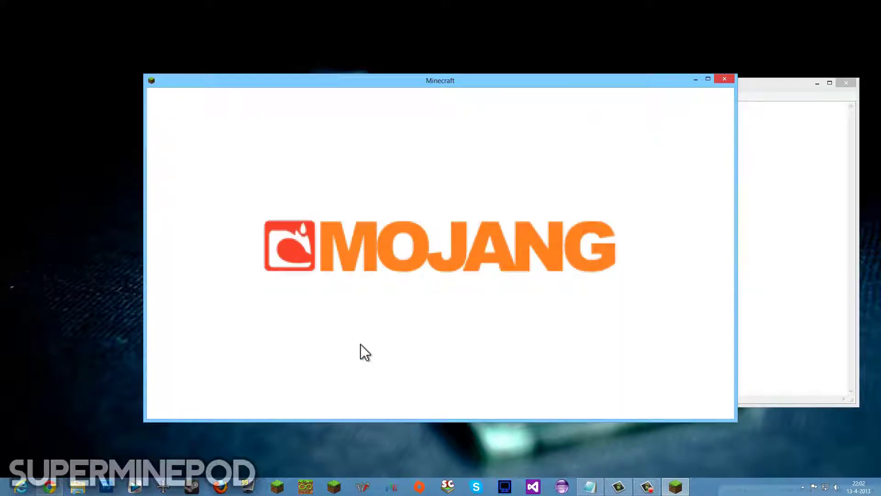
pyautogui.moveTo(352, 327)
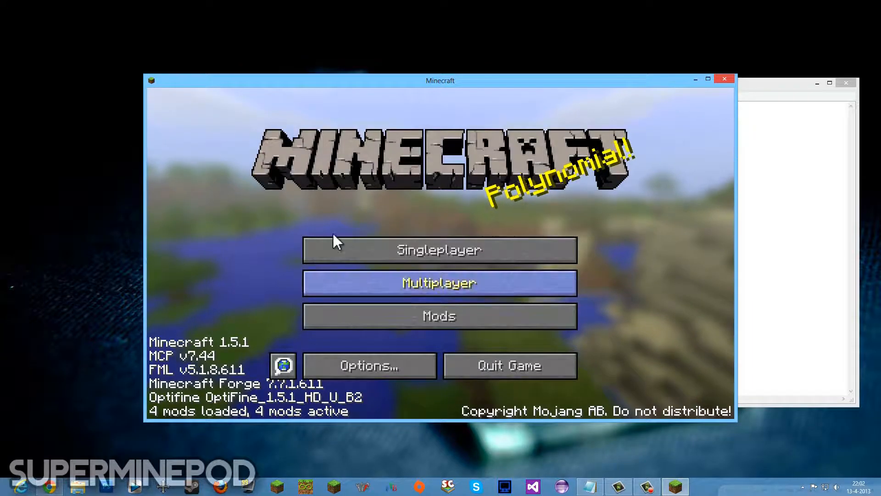
pyautogui.moveTo(333, 229)
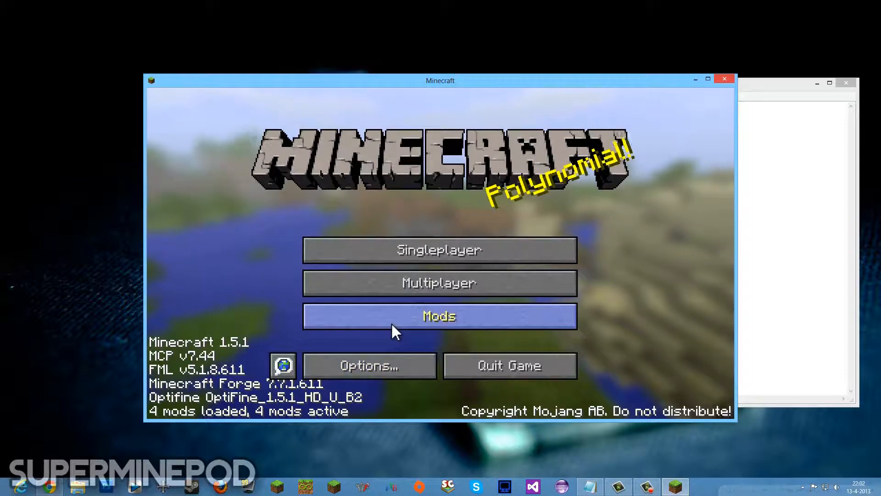
pyautogui.click(438, 315)
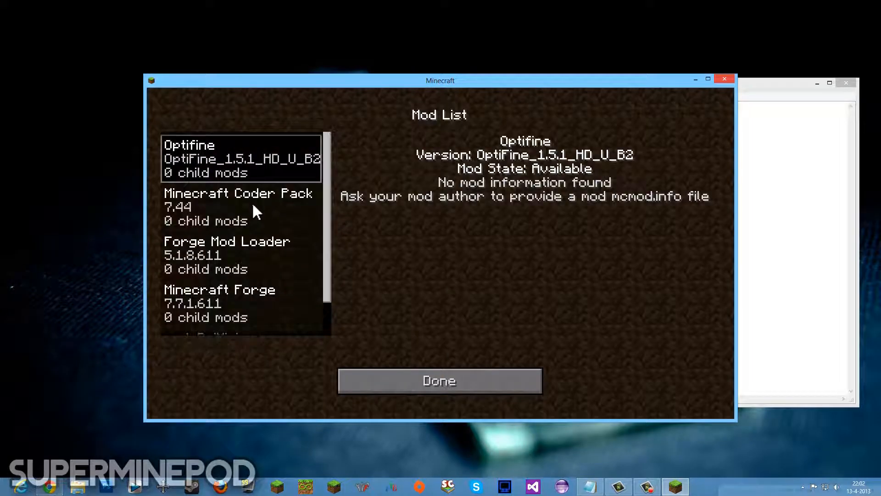
pyautogui.click(243, 207)
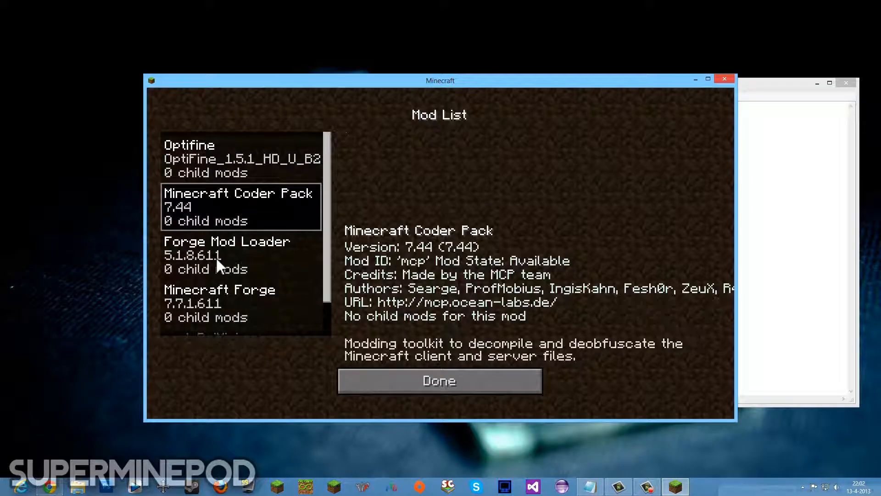
pyautogui.moveTo(327, 231)
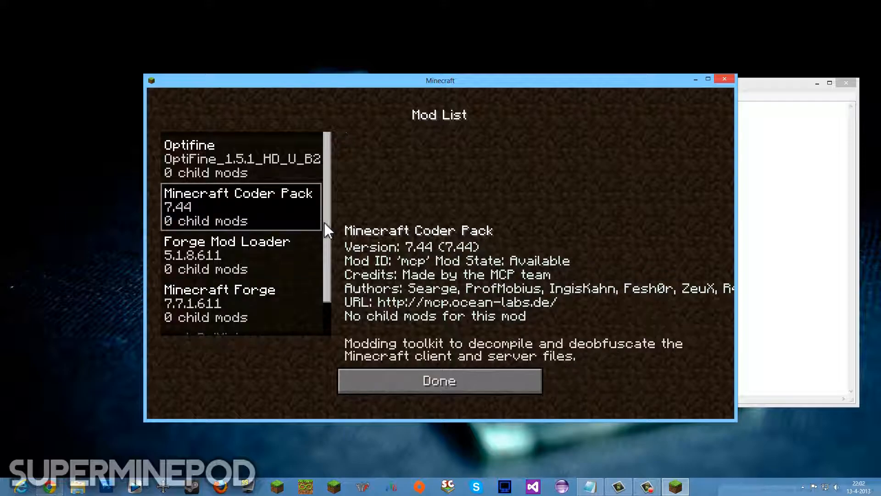
pyautogui.scroll(-3)
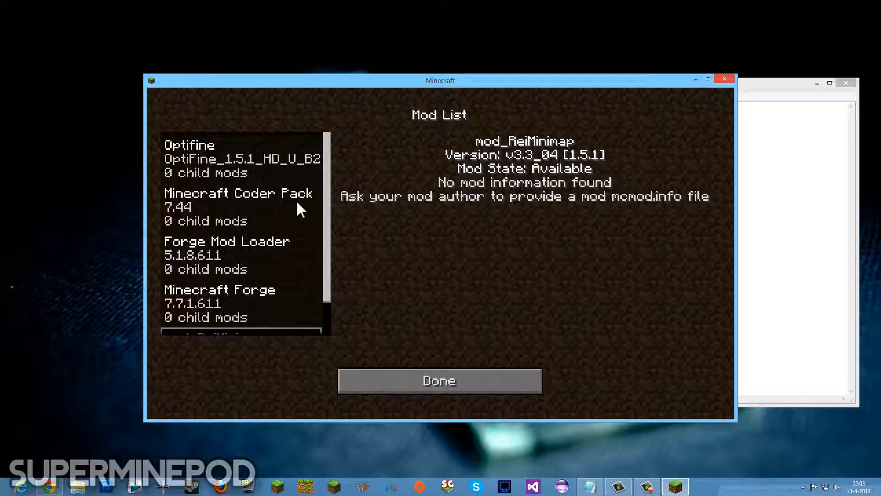
pyautogui.moveTo(257, 211)
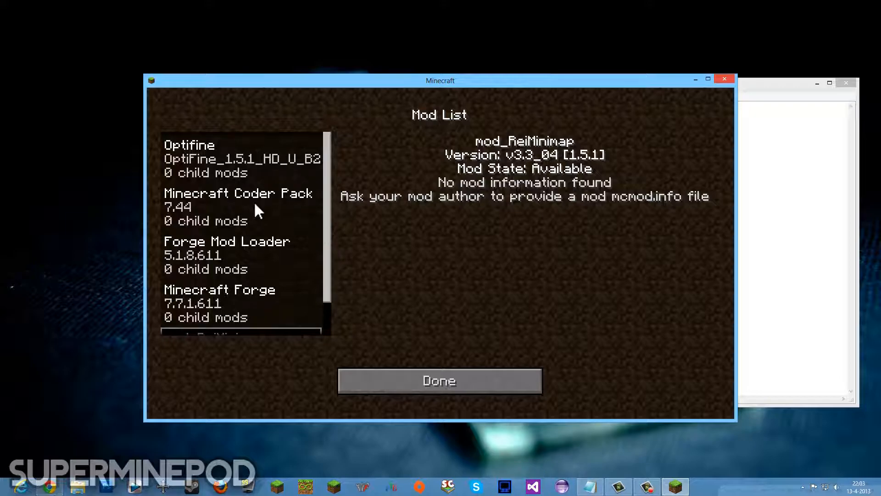
pyautogui.click(242, 205)
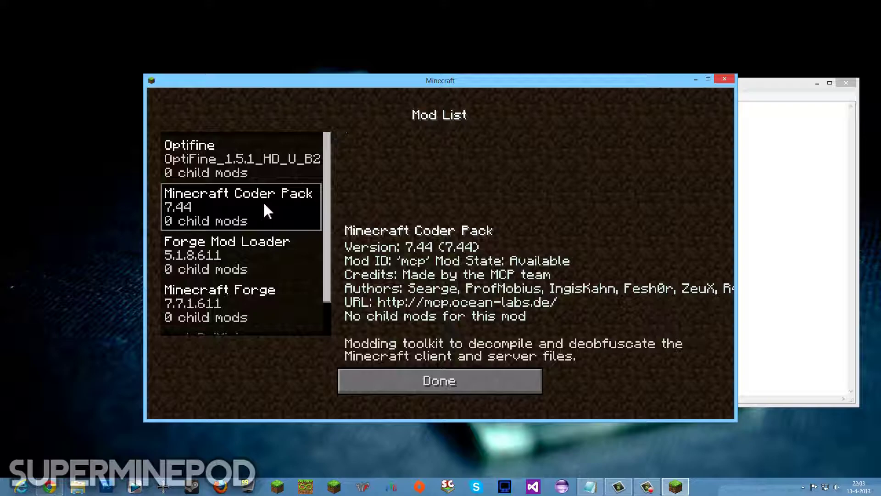
pyautogui.click(223, 301)
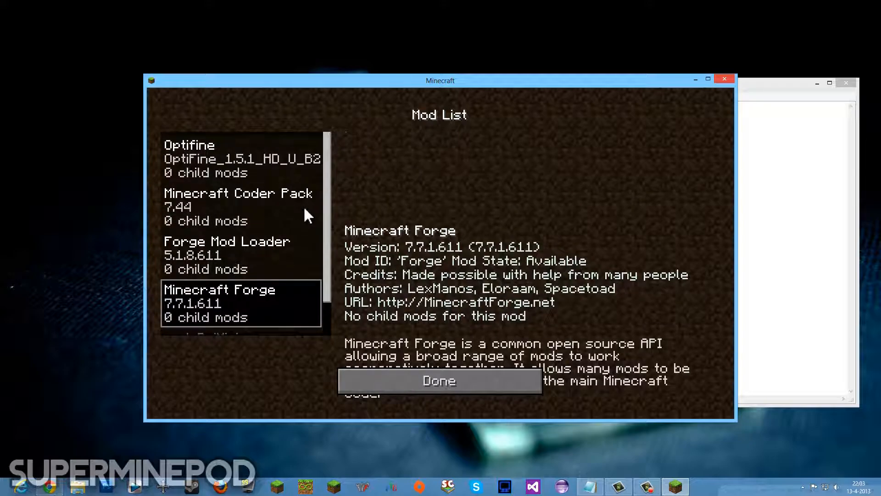
pyautogui.click(238, 207)
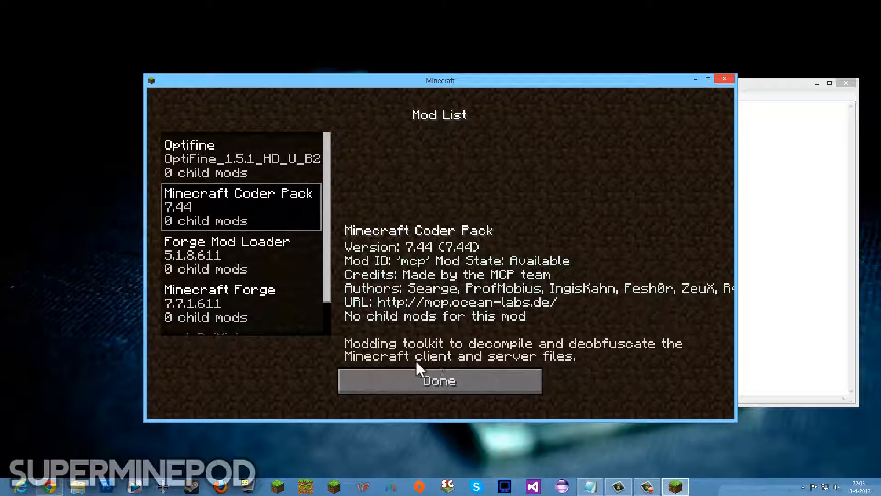
pyautogui.click(440, 380)
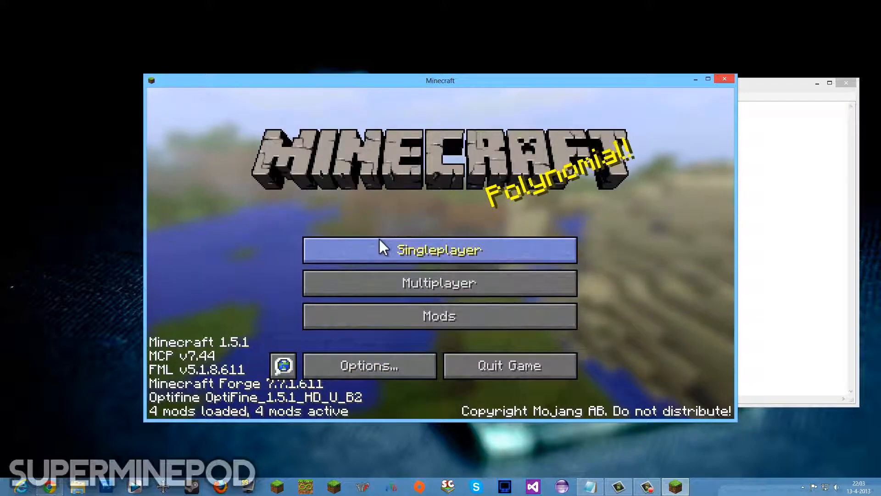
# Create a new singleplayer survival world with default settings and enter it
pyautogui.click(440, 249)
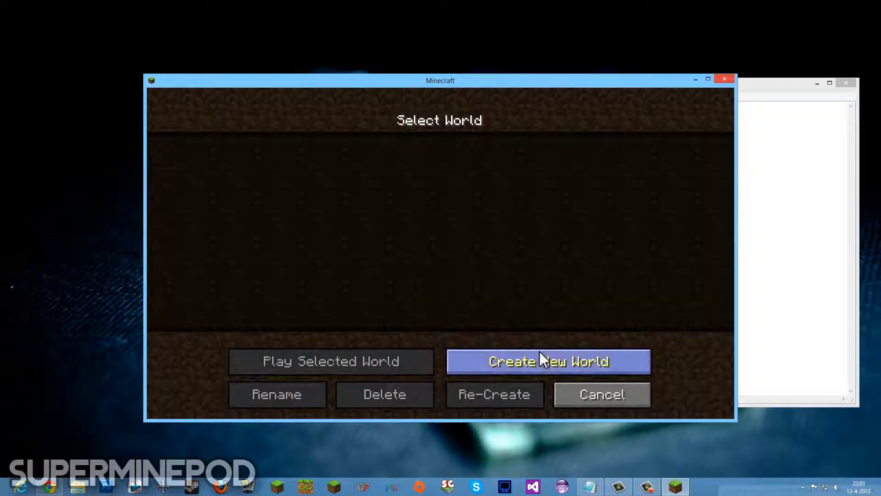
pyautogui.click(548, 362)
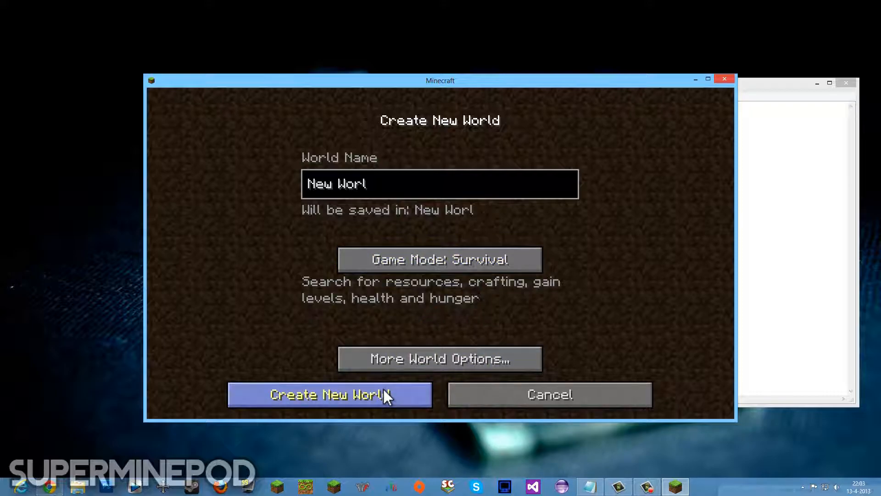
pyautogui.click(331, 395)
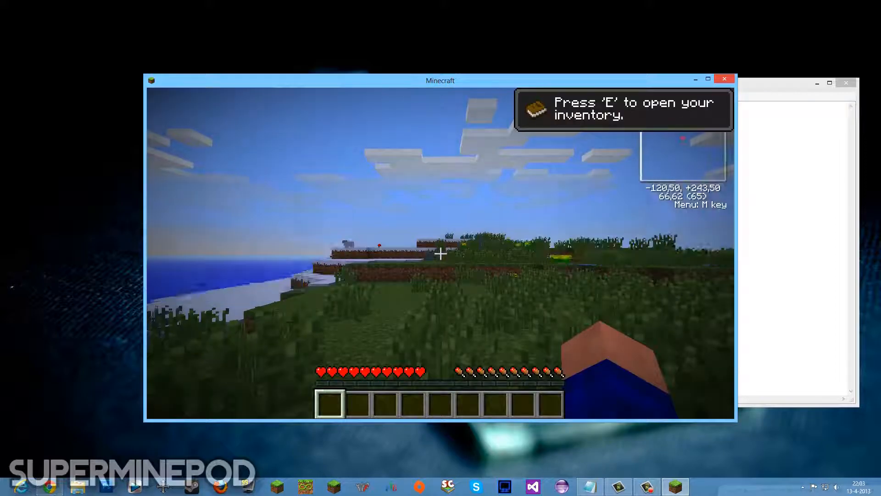
# Check the inventory briefly, then bring up the in-game menu
pyautogui.press('e')
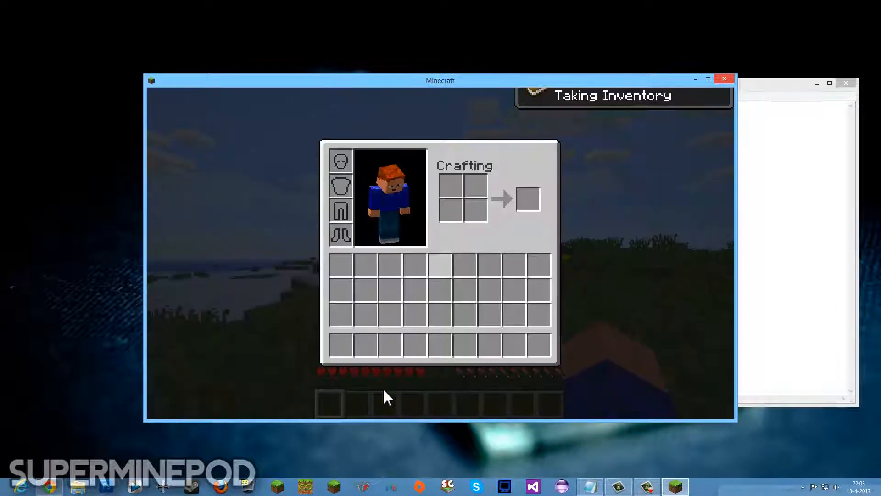
pyautogui.press('Escape')
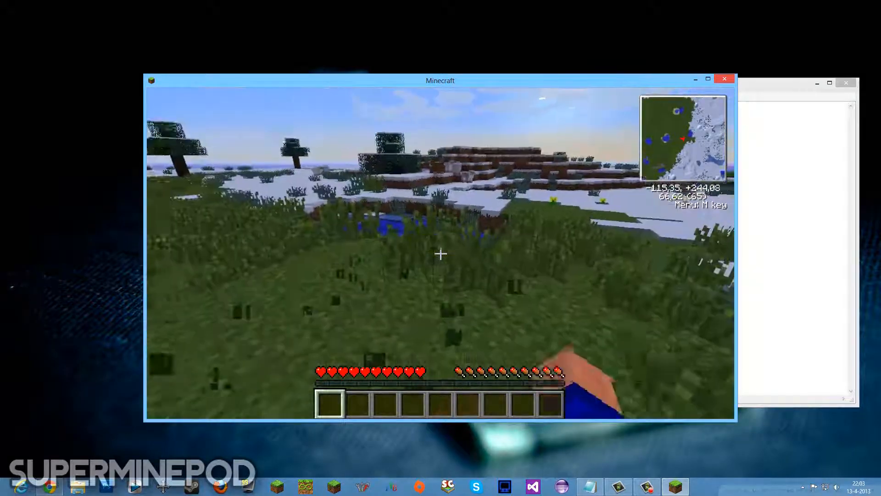
pyautogui.press('Escape')
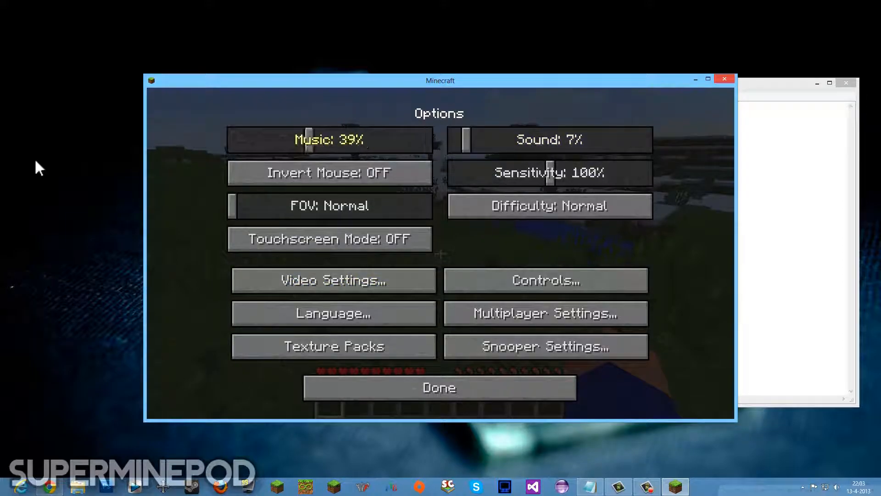
# Turn music off and sound to 10% in the game options, then reopen them
pyautogui.click(439, 388)
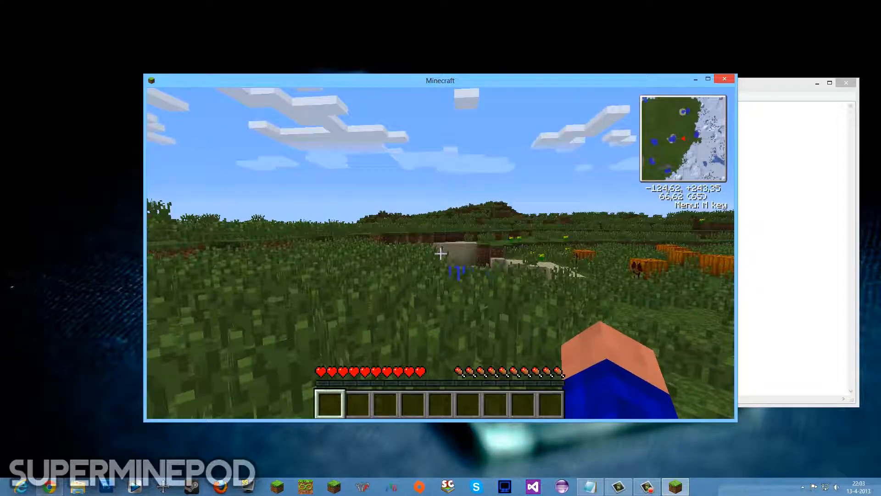
pyautogui.press('n')
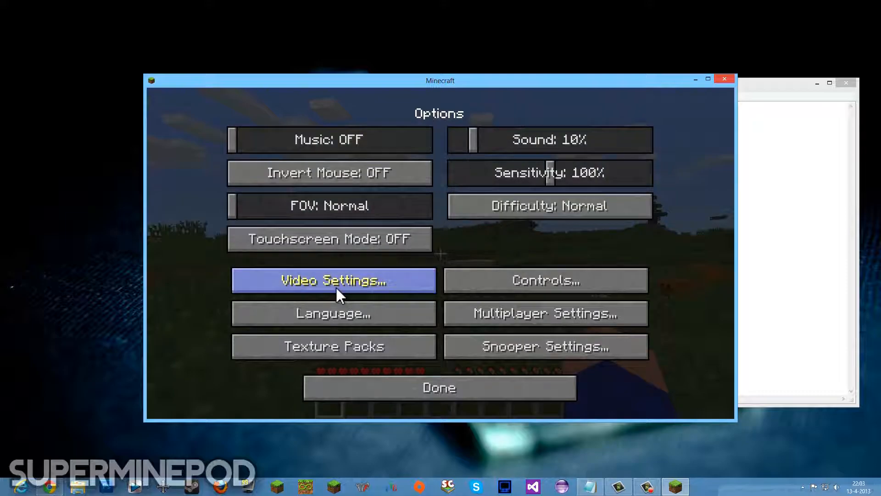
# Set brightness to Bright, review OptiFine Details and Quality settings, then close the game
pyautogui.click(331, 280)
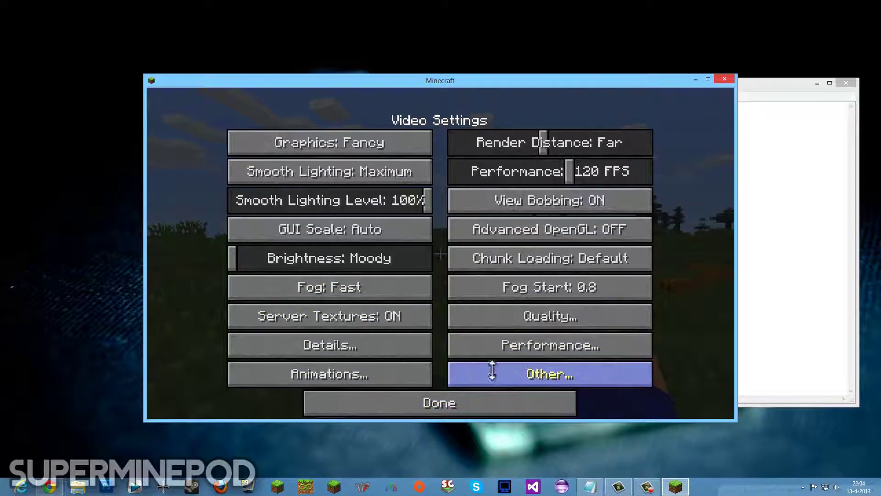
pyautogui.moveTo(345, 171)
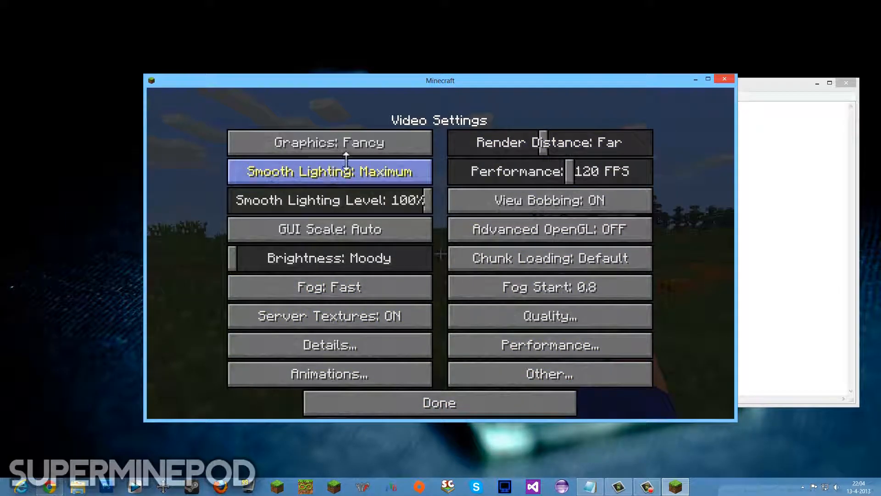
pyautogui.moveTo(330, 287)
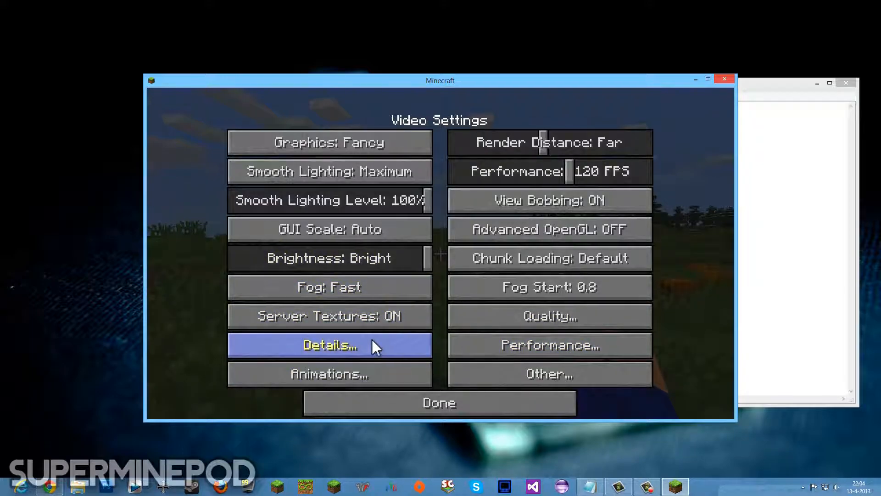
pyautogui.click(330, 345)
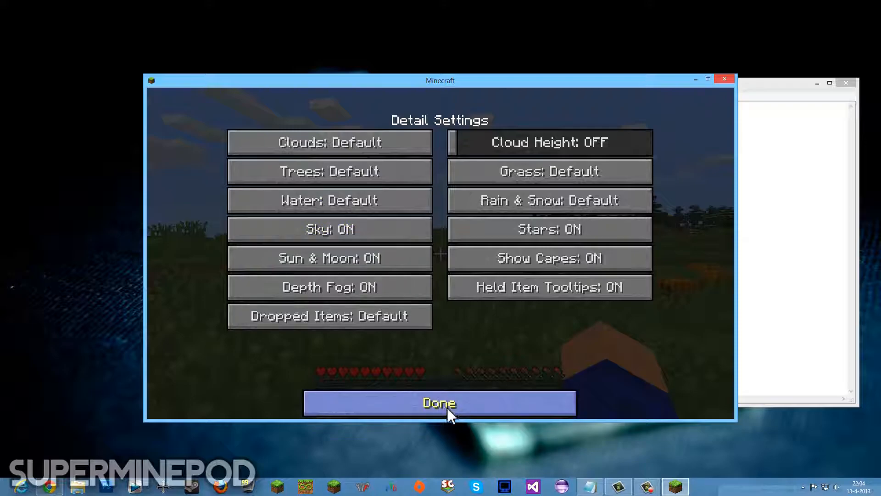
pyautogui.click(439, 403)
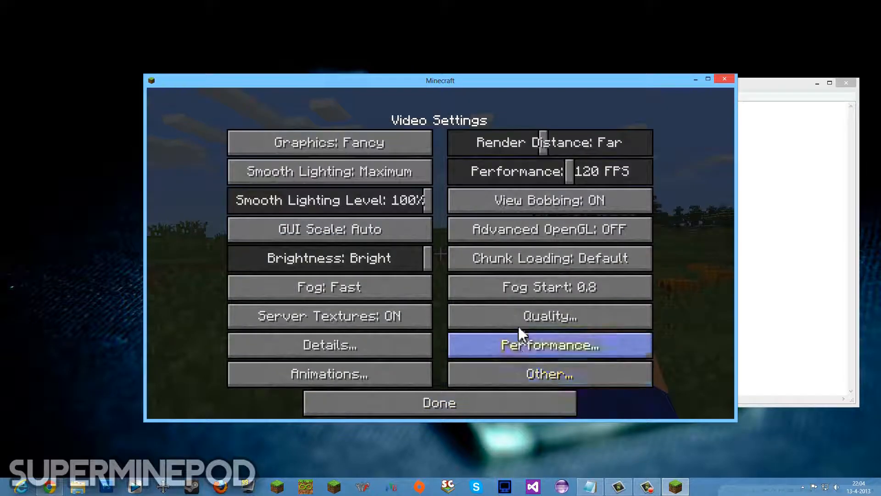
pyautogui.click(550, 316)
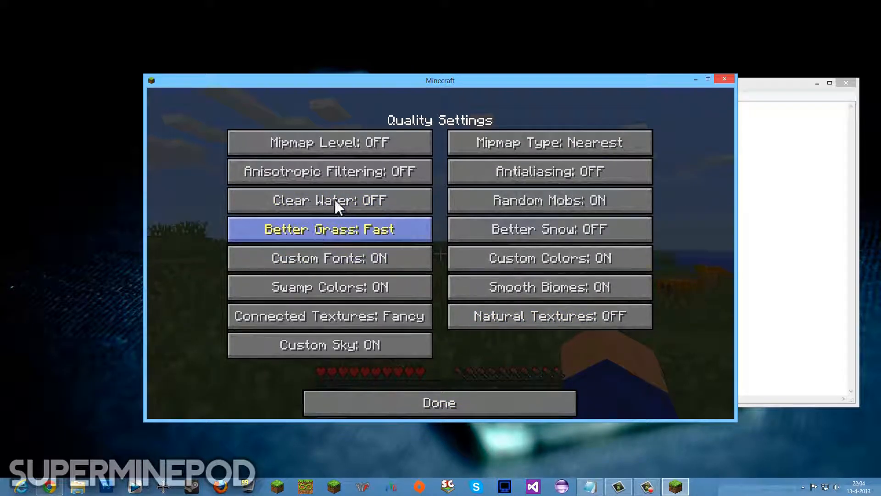
pyautogui.click(439, 402)
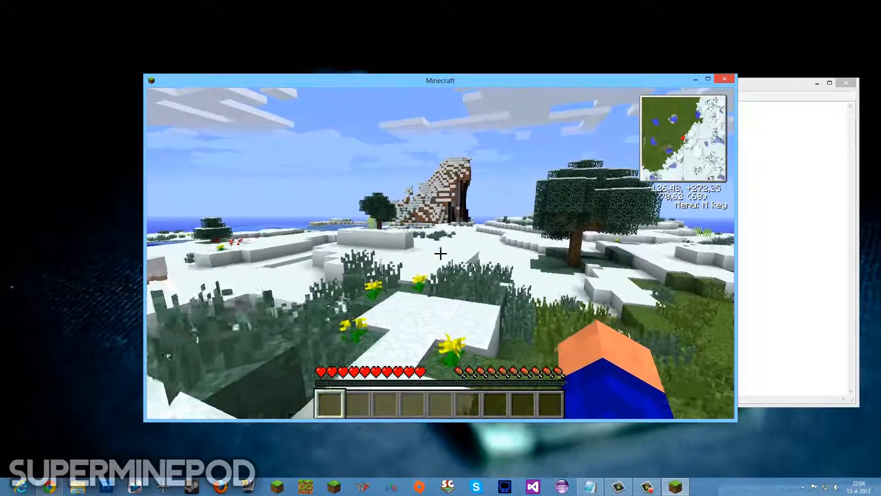
pyautogui.press('Escape')
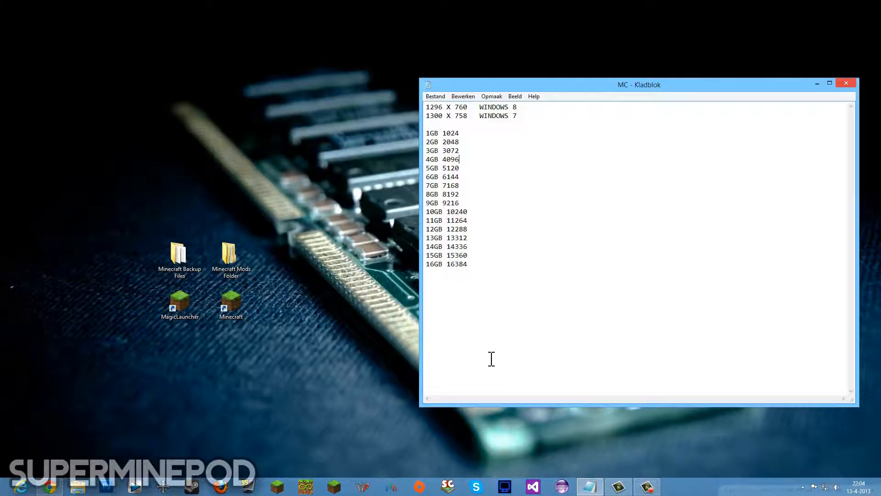
# Drag the Notepad MC notes window toward the centre of the desktop
pyautogui.moveTo(639, 84); pyautogui.dragTo(479, 97)
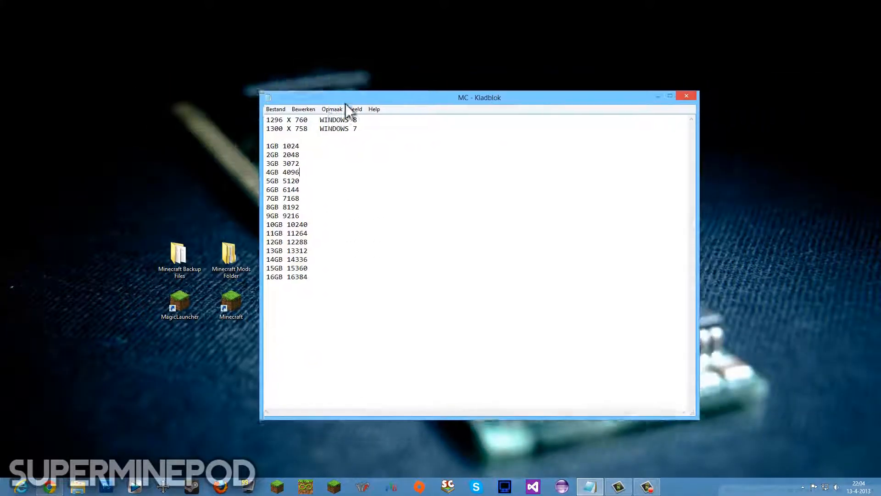
pyautogui.moveTo(479, 98); pyautogui.dragTo(480, 103)
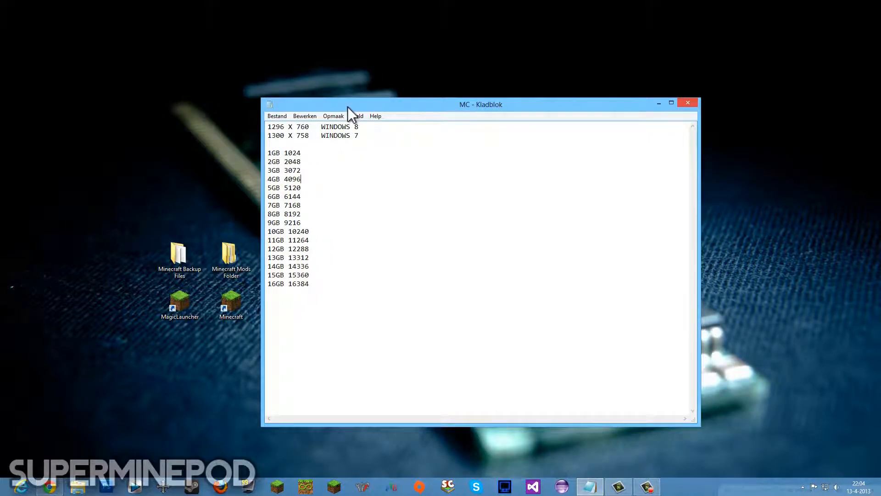